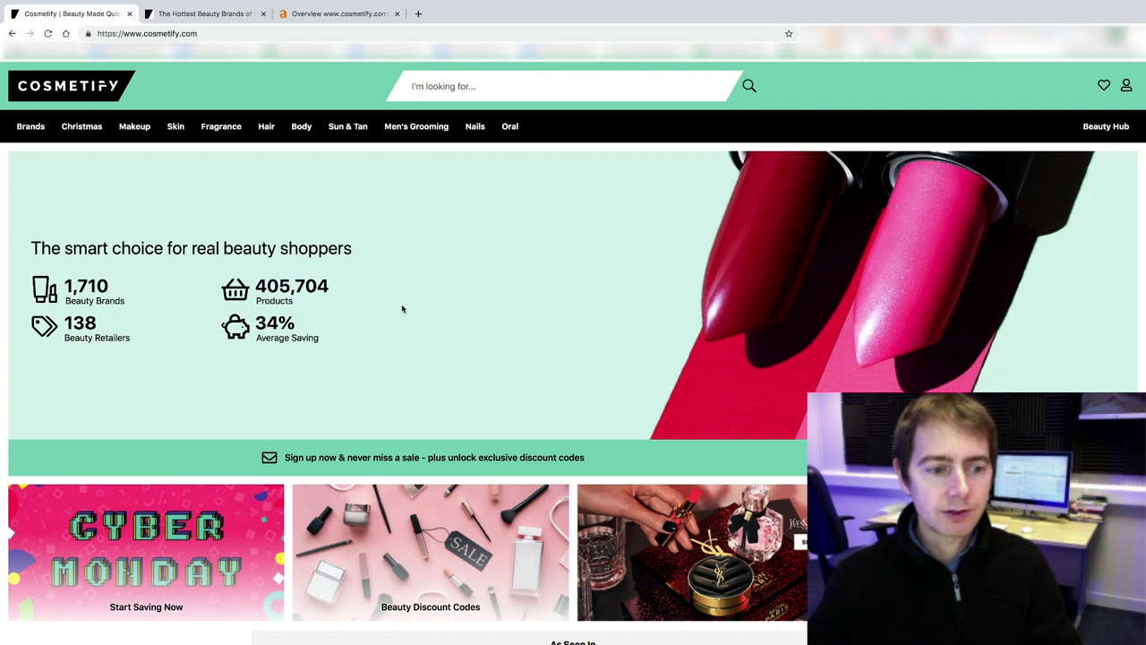
Open the Yves Saint Laurent Libre Eau de Parfum best seller and follow Go To Store to its £42.00 retailer page
scroll(down, 3)
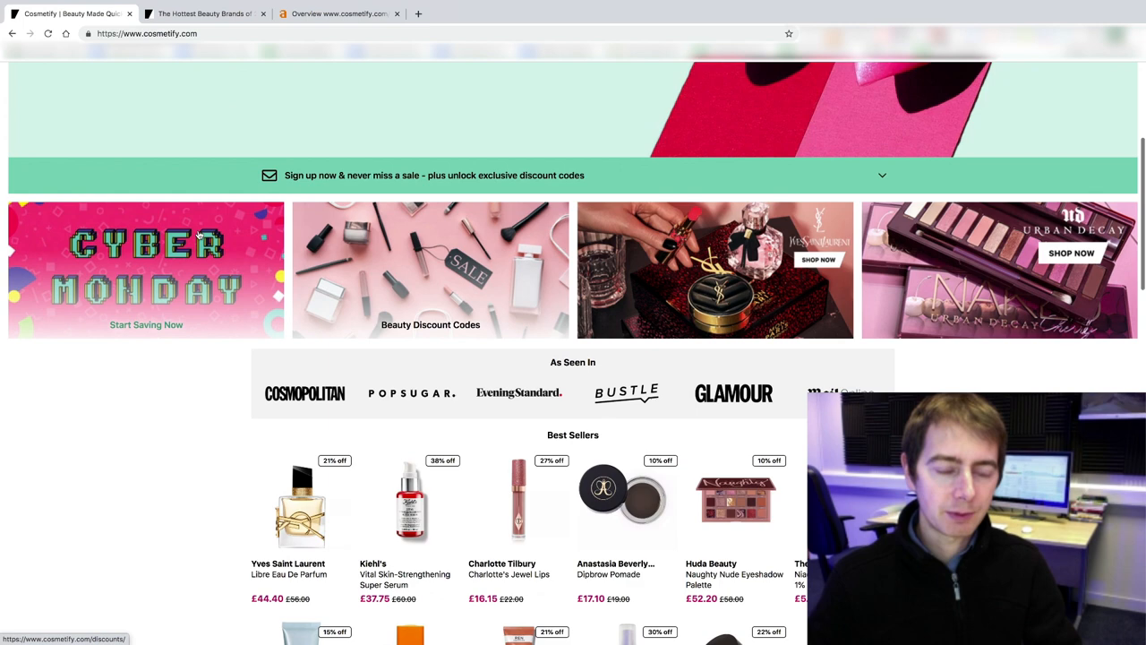
click(300, 502)
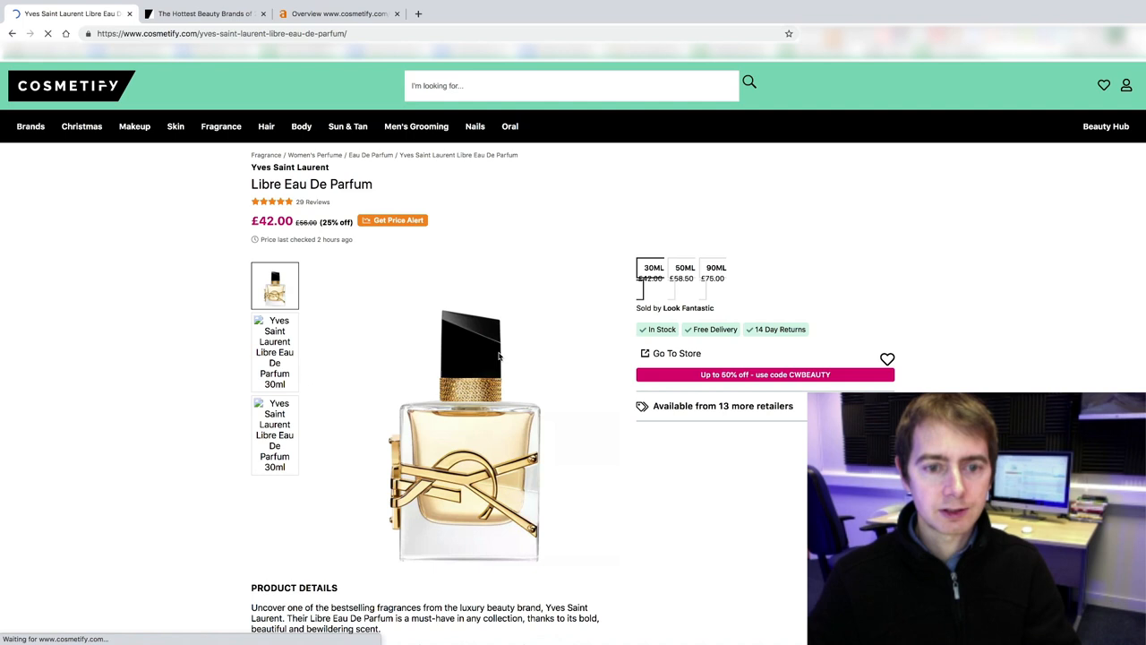
click(677, 353)
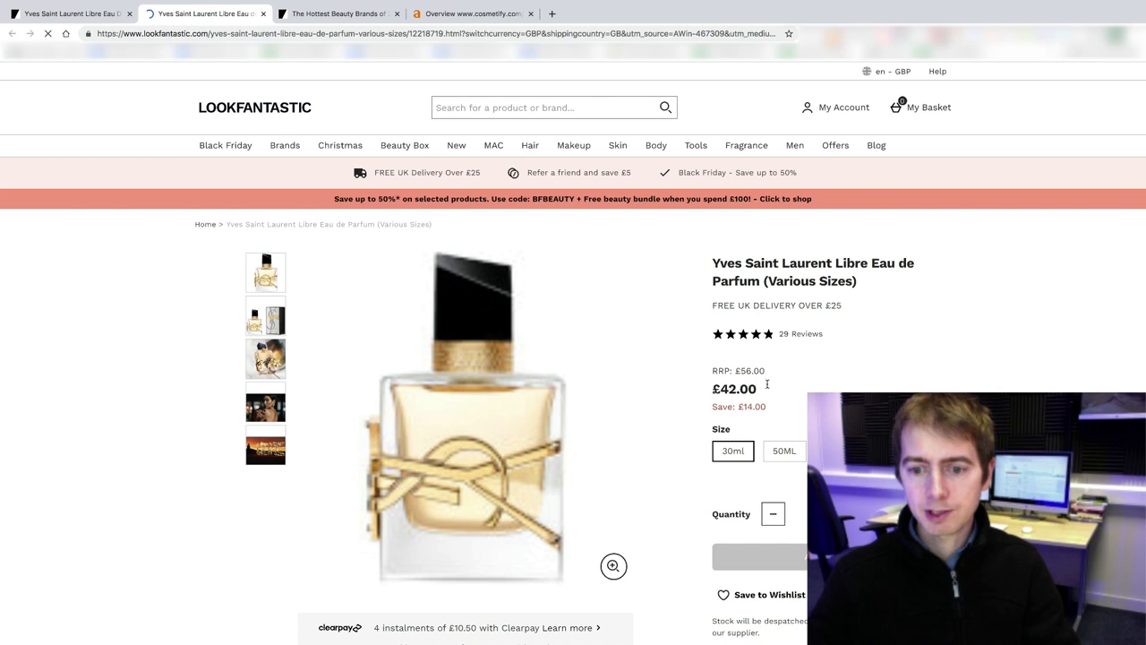
Switch to The Cosmetify Index tab and scroll through the 2020 Q3 hottest beauty brands page
click(337, 12)
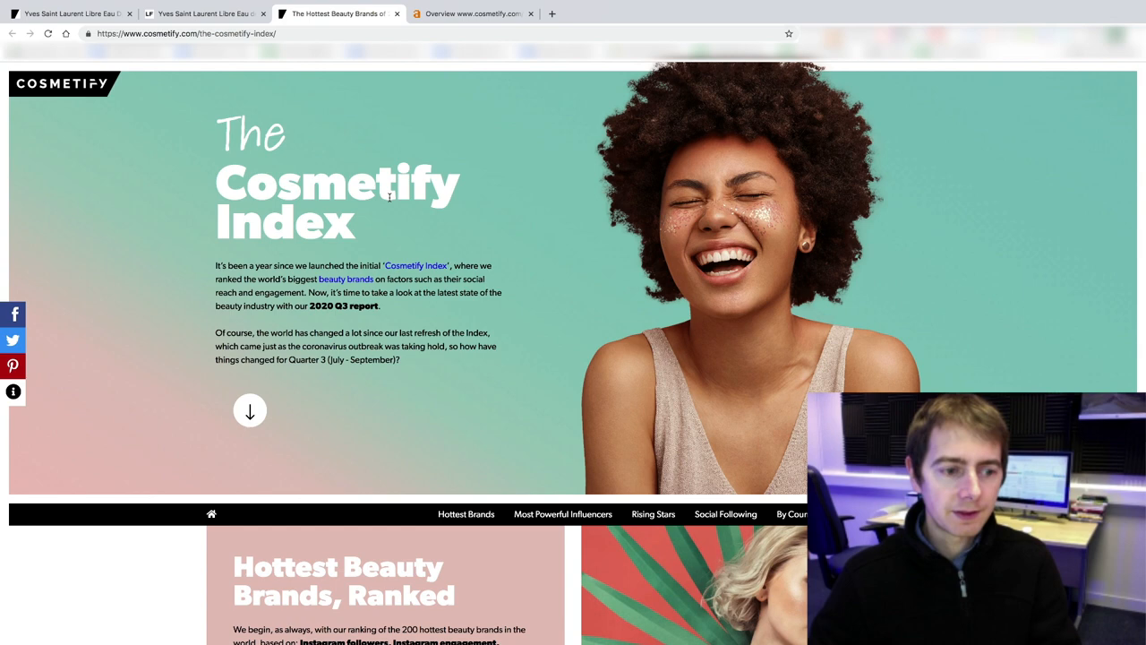
mouse_move(533, 276)
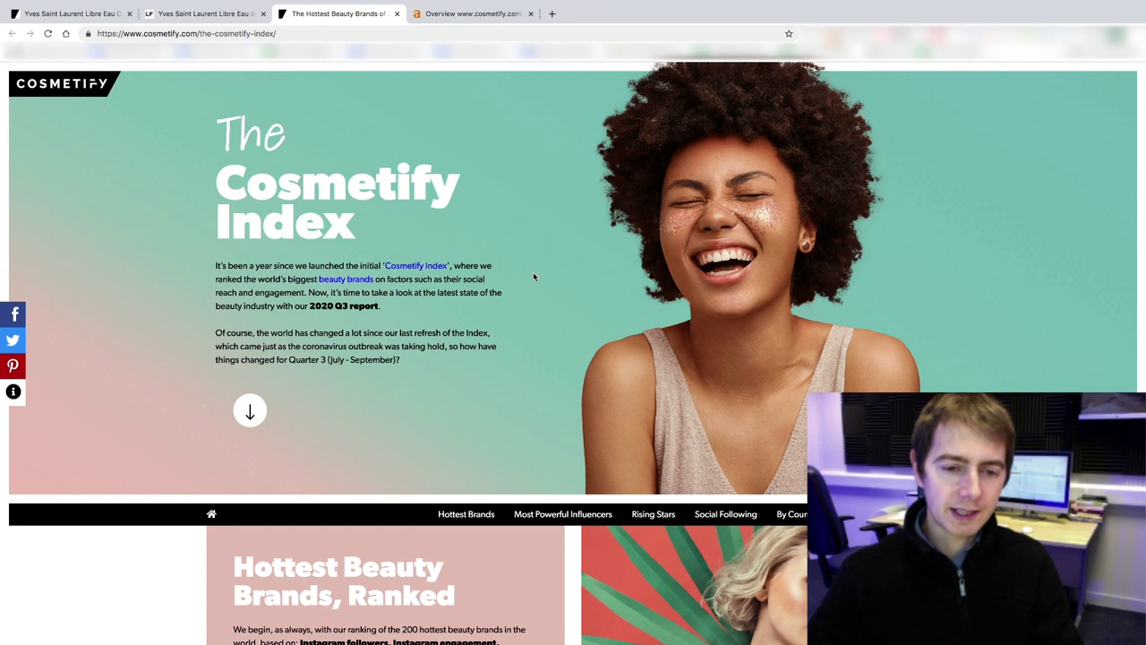
scroll(down, 3)
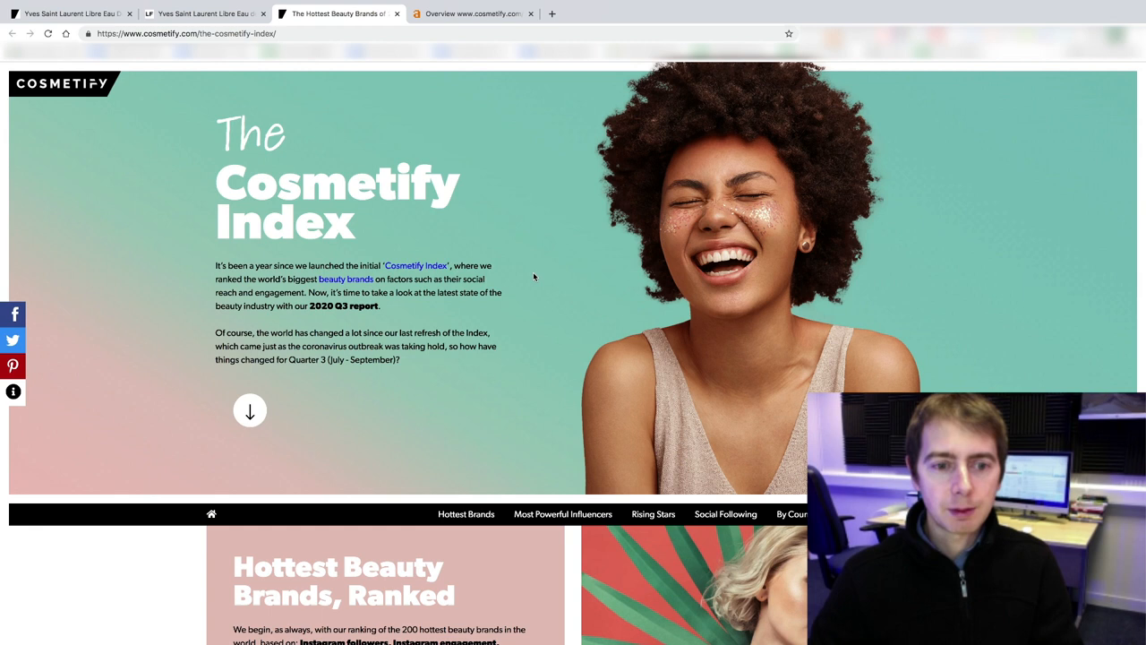
Show the Ahrefs Site Explorer overview for the Cosmetify Index page: 185 backlinks, 127 referring domains, DR 38
click(472, 15)
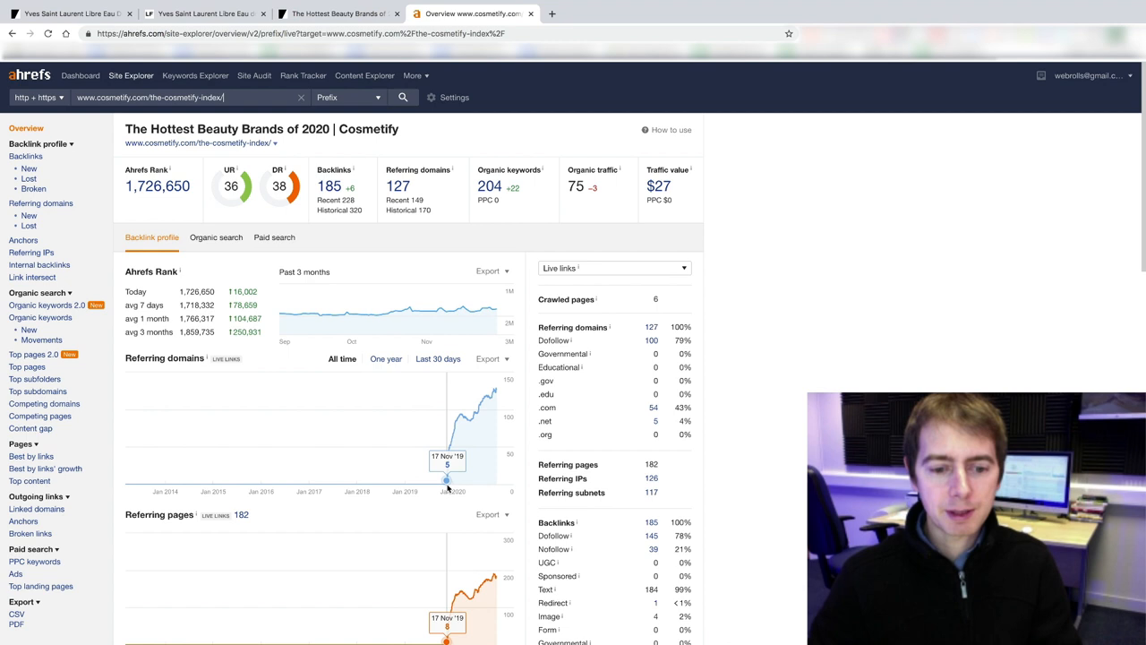
mouse_move(480, 403)
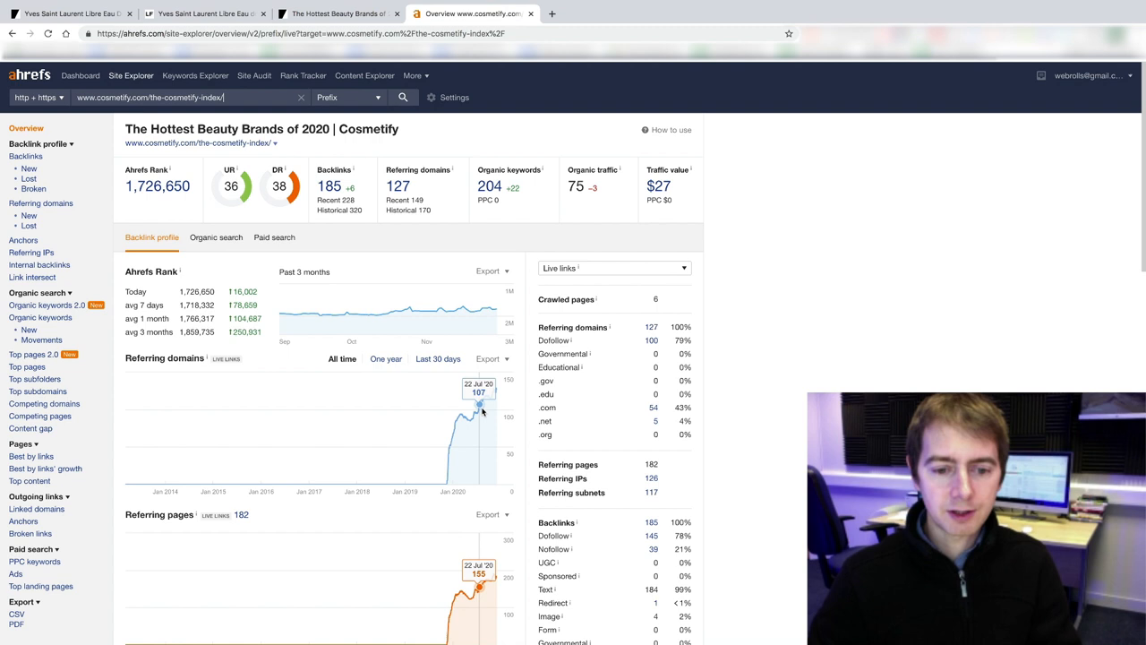
mouse_move(476, 405)
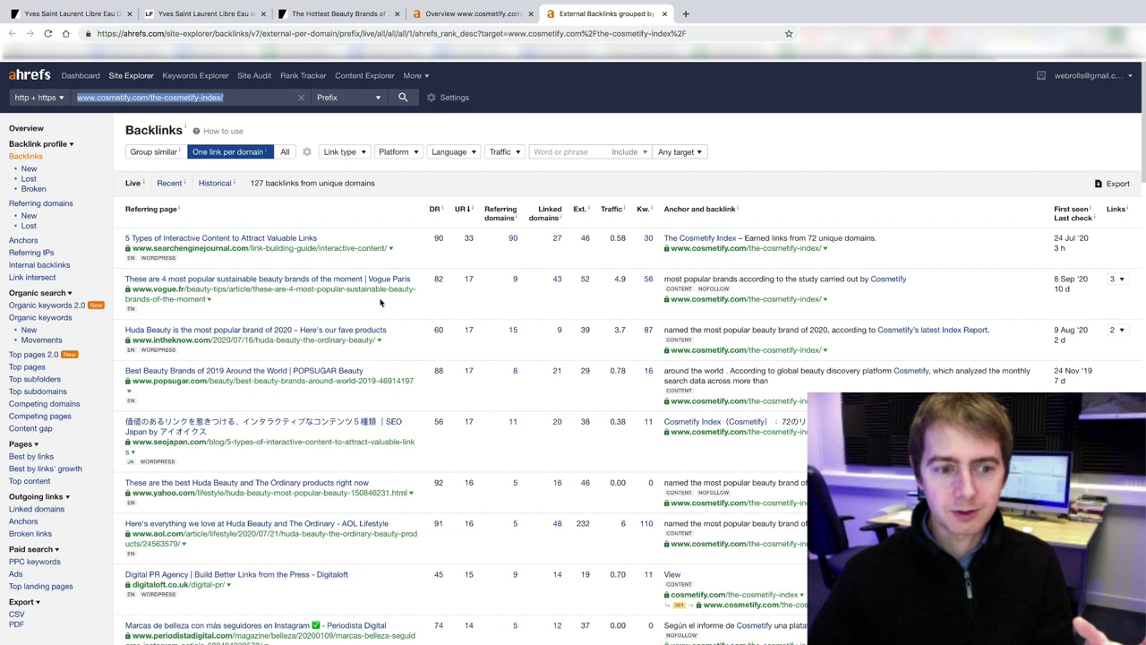
Scroll the one-link-per-domain backlink list of 127 domains including Vogue, Yahoo and Huda Beauty
scroll(down, 3)
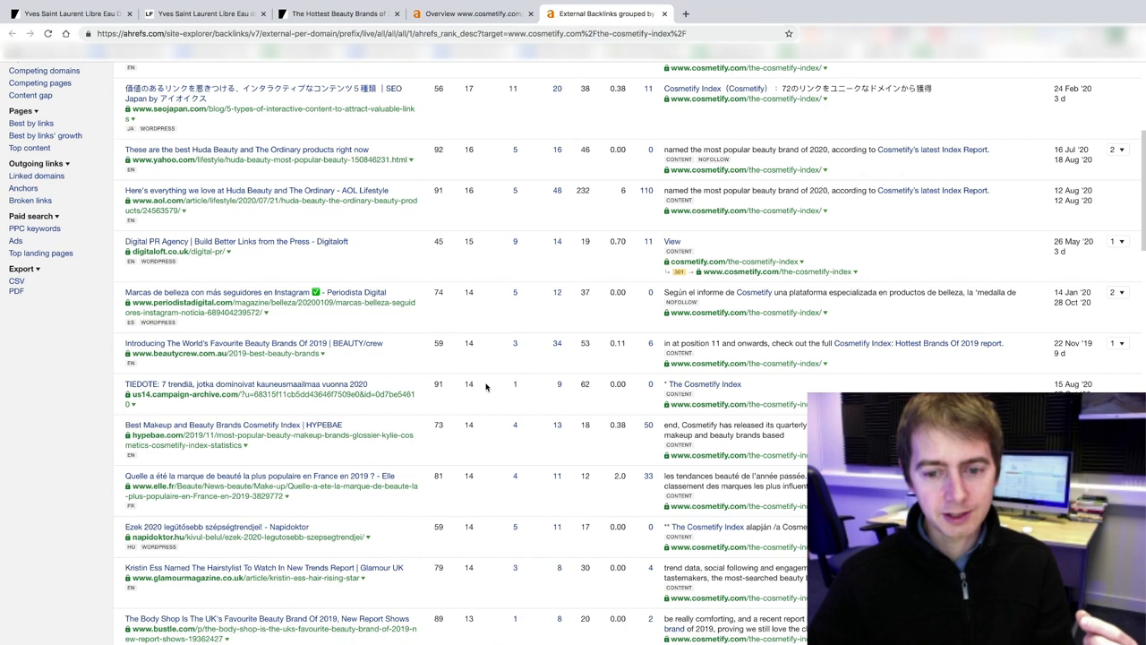
Show the domain-wide Ahrefs overview for cosmetify.com with 6.81K backlinks from 1.27K referring domains
click(607, 15)
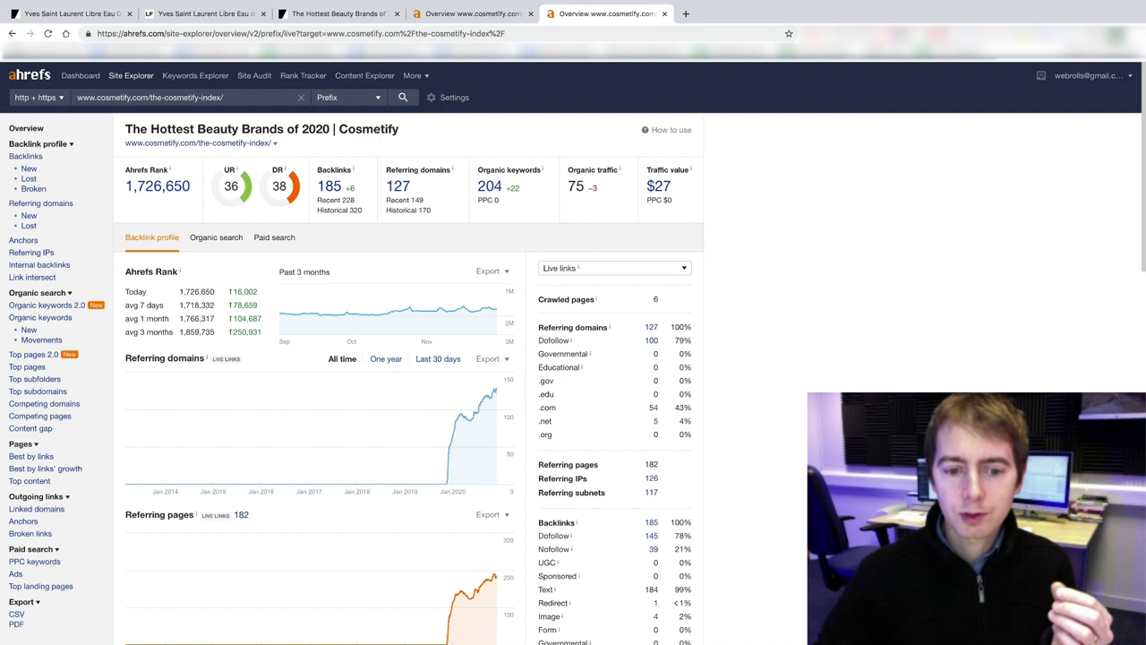
mouse_move(494, 398)
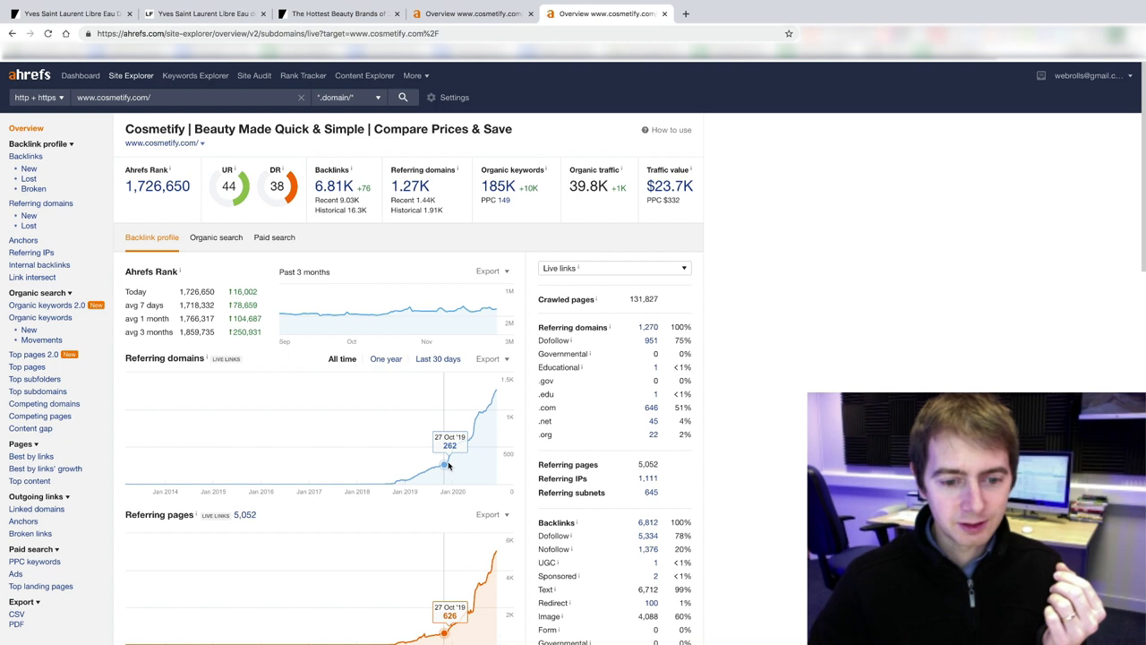
mouse_move(474, 421)
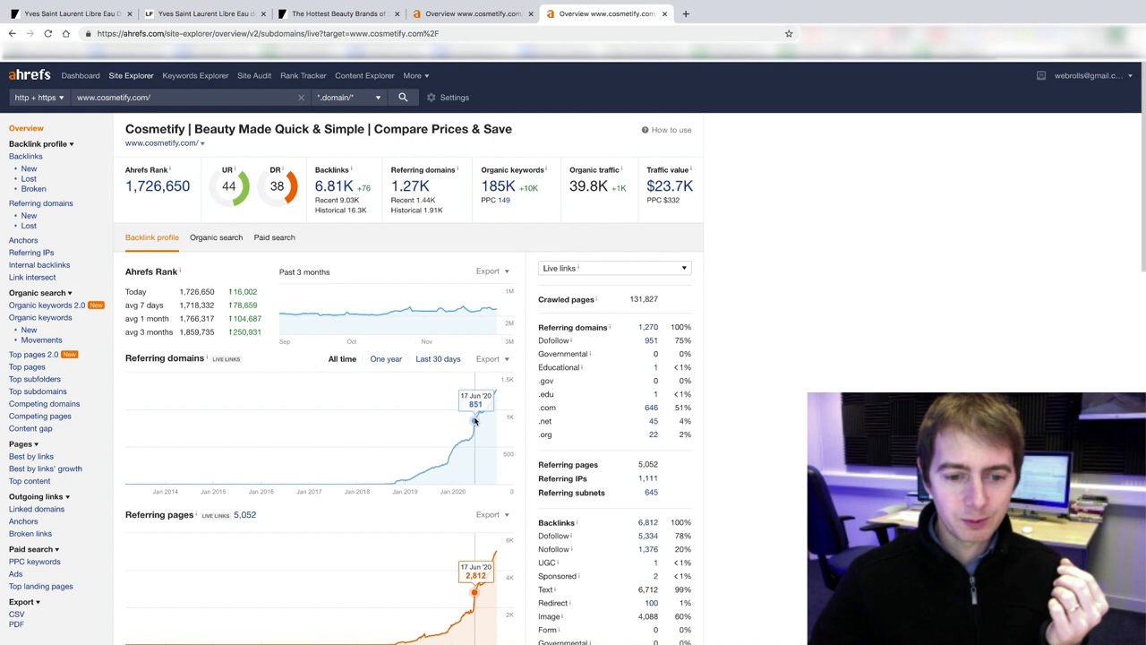
mouse_move(479, 413)
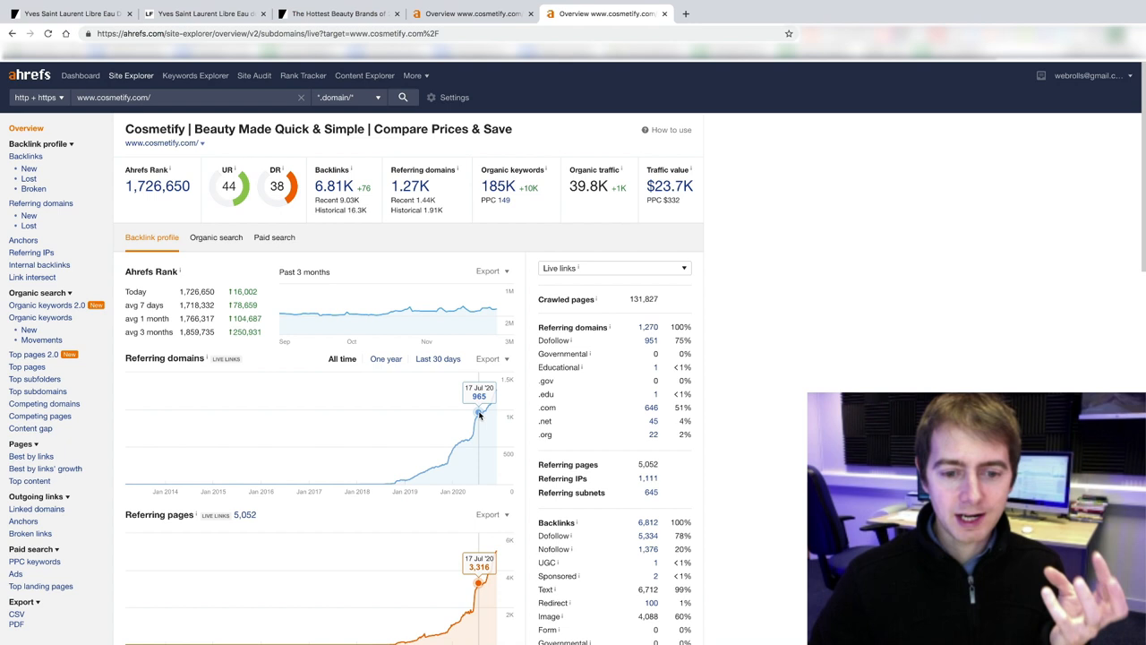
scroll(down, 3)
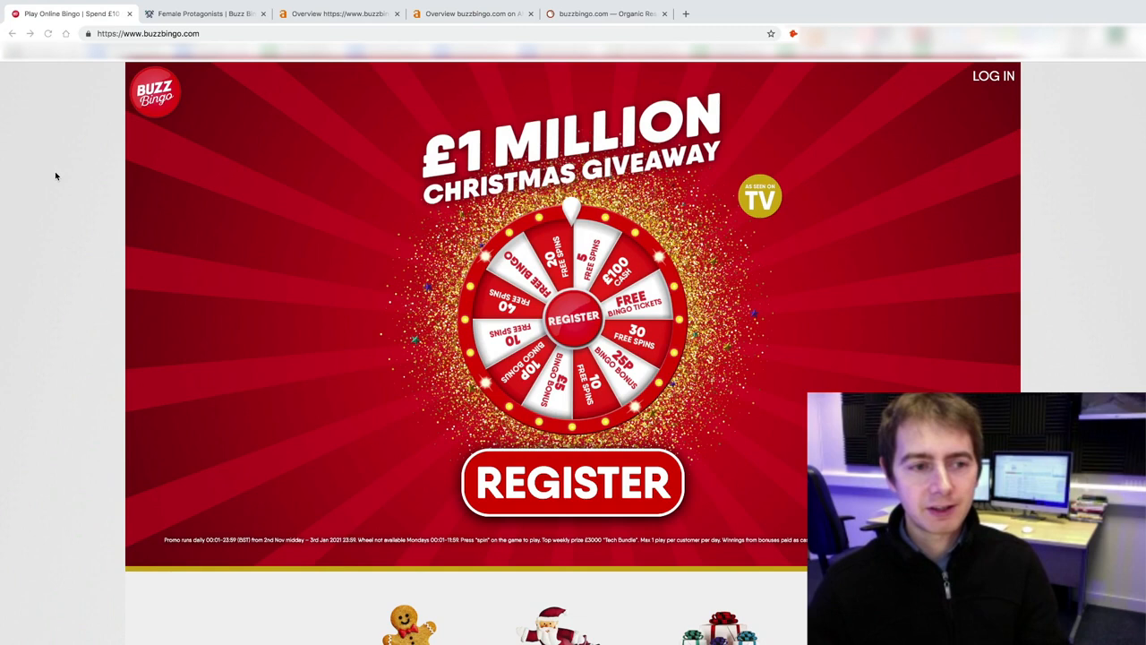
Scroll the Buzz Bingo homepage past the giveaway to the #WINFACE promo and trending bingo rooms
scroll(down, 3)
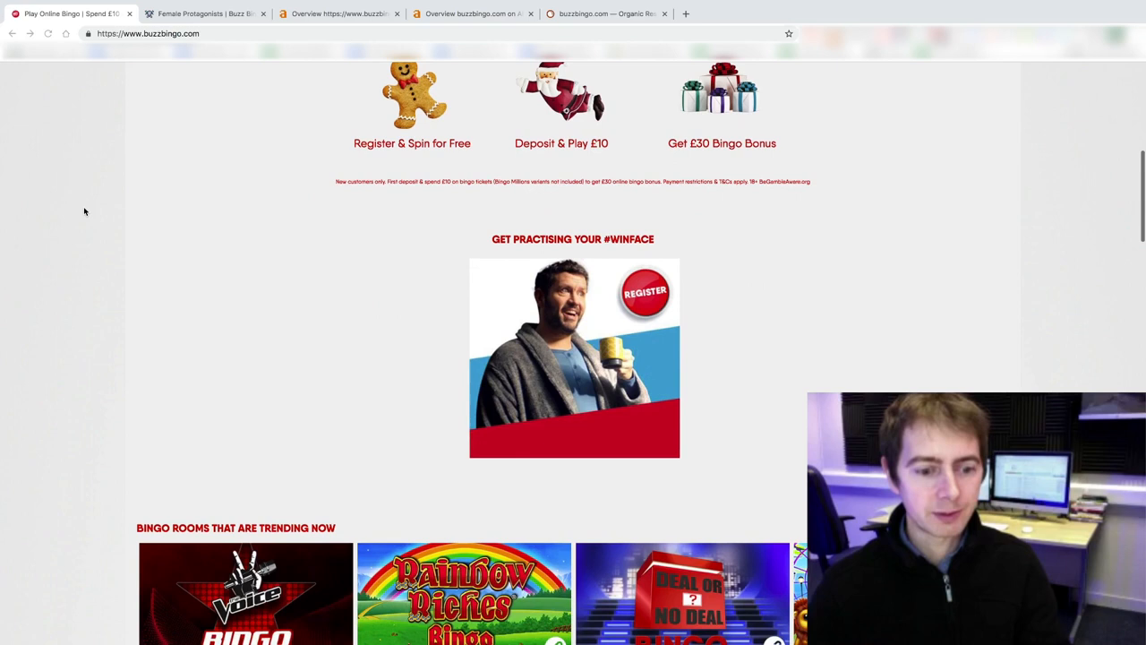
scroll(down, 3)
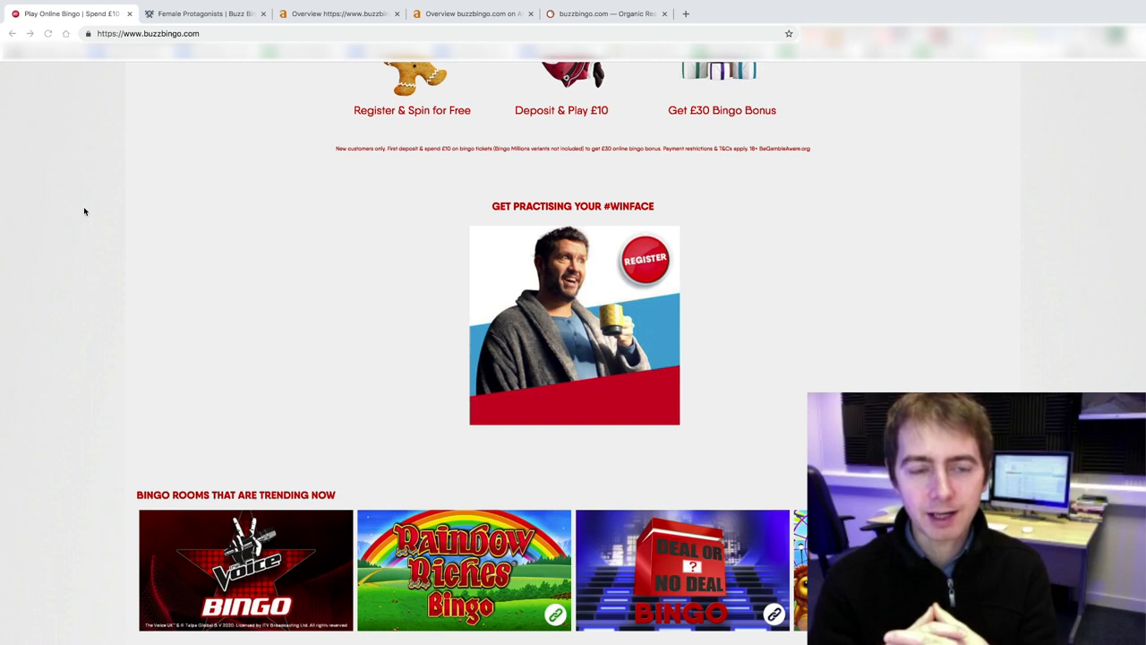
mouse_move(79, 194)
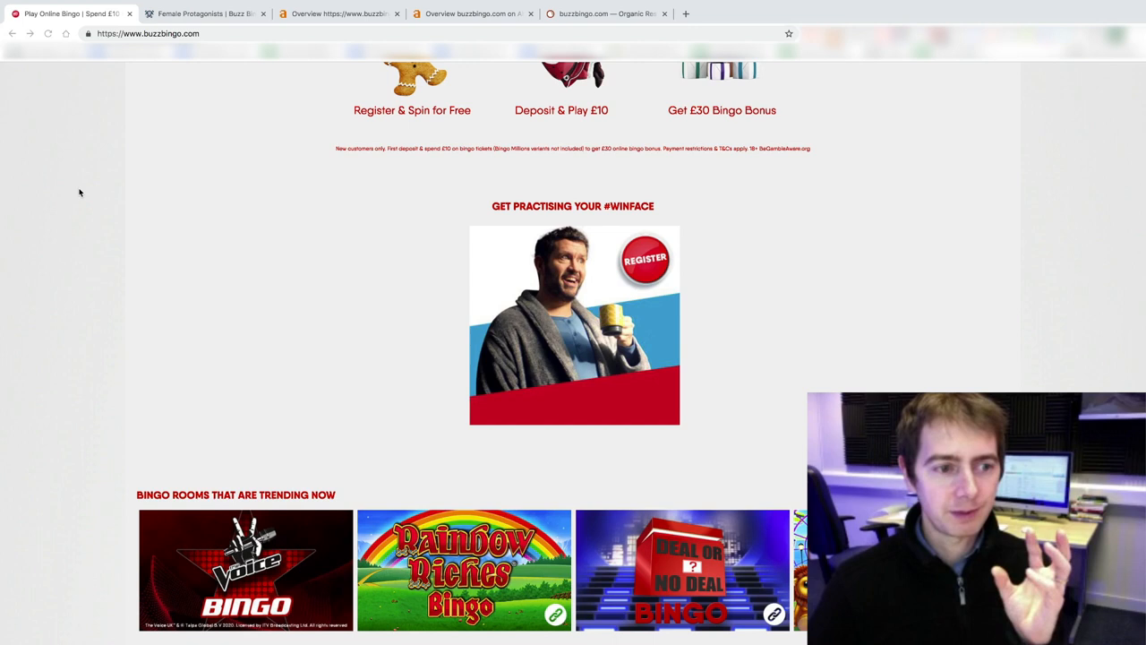
mouse_move(111, 223)
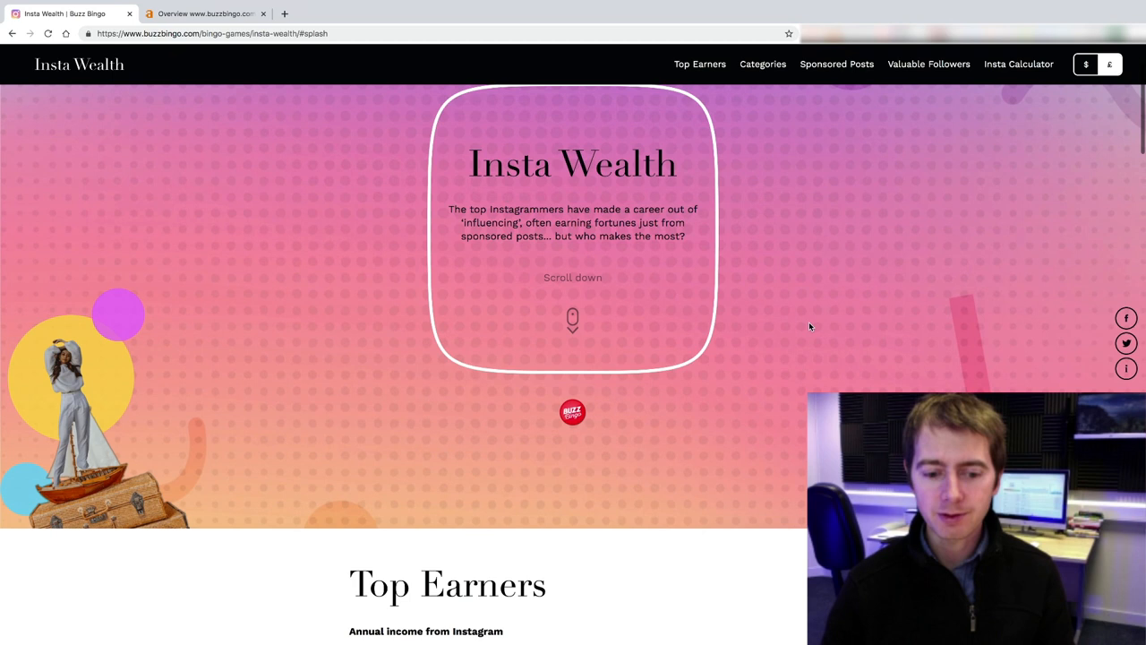
scroll(down, 3)
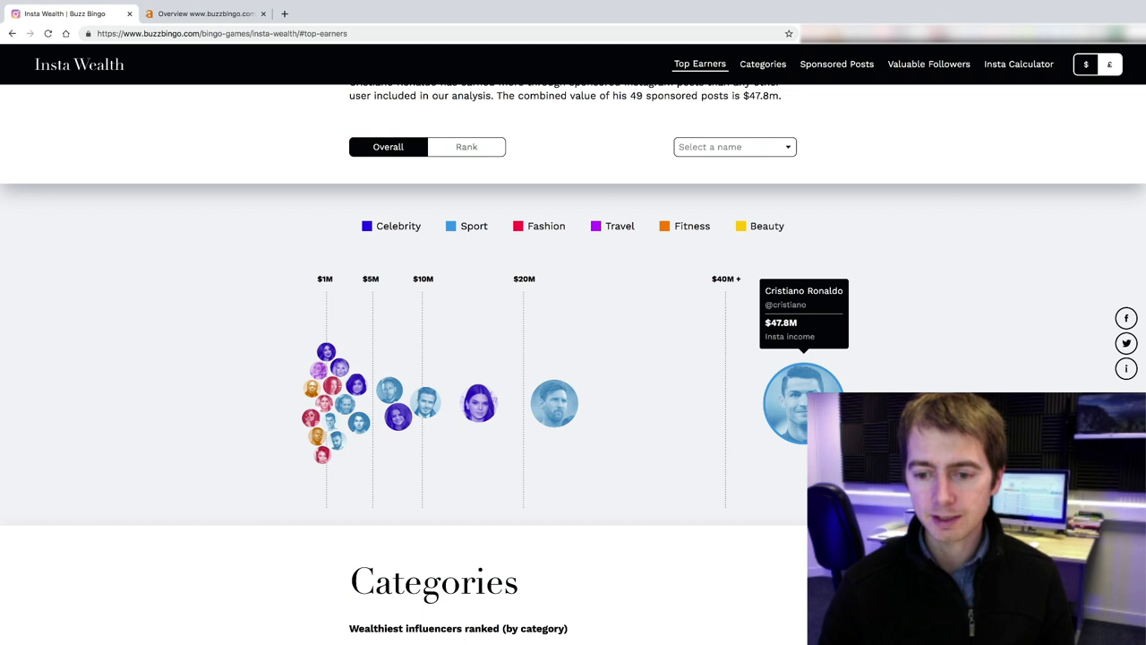
scroll(down, 3)
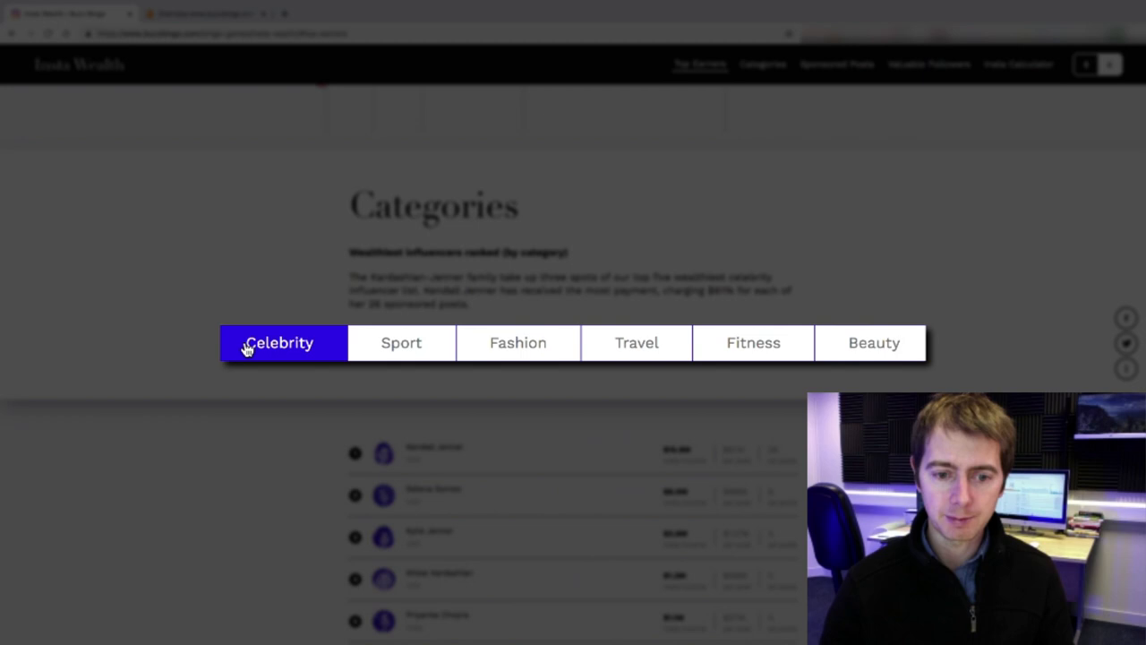
scroll(down, 3)
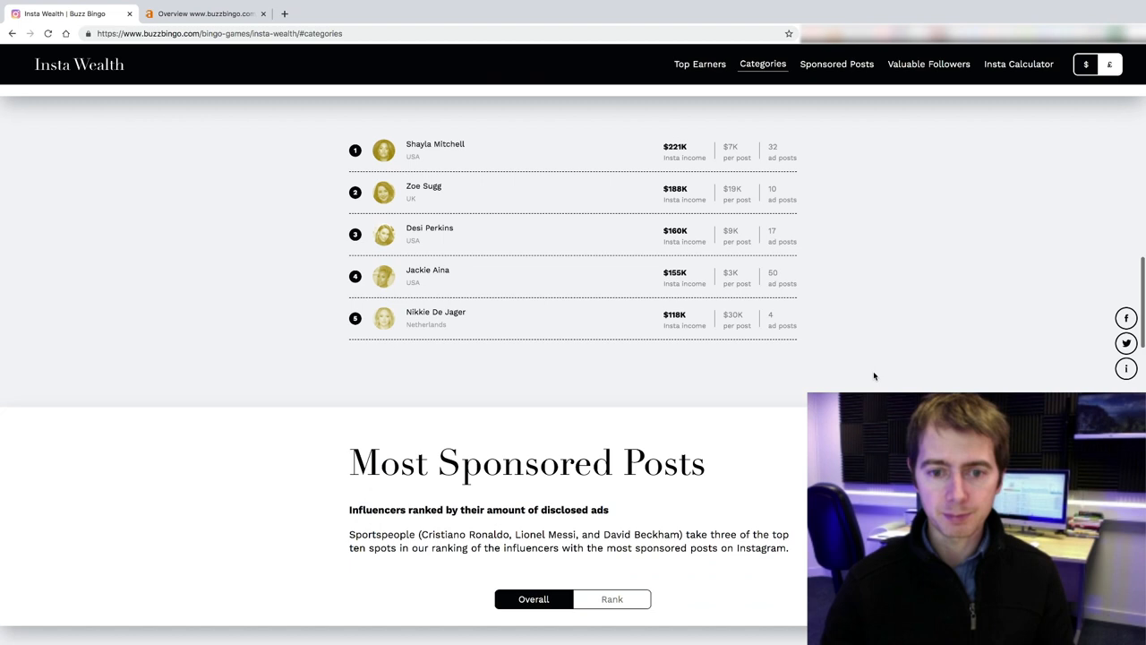
click(928, 65)
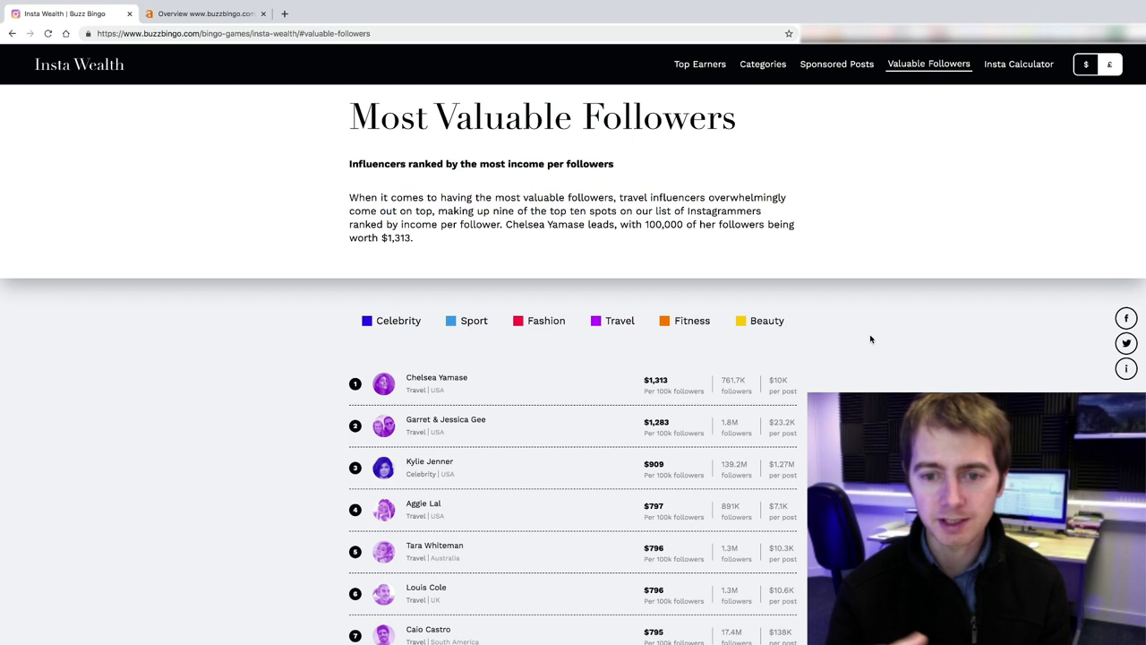
mouse_move(839, 364)
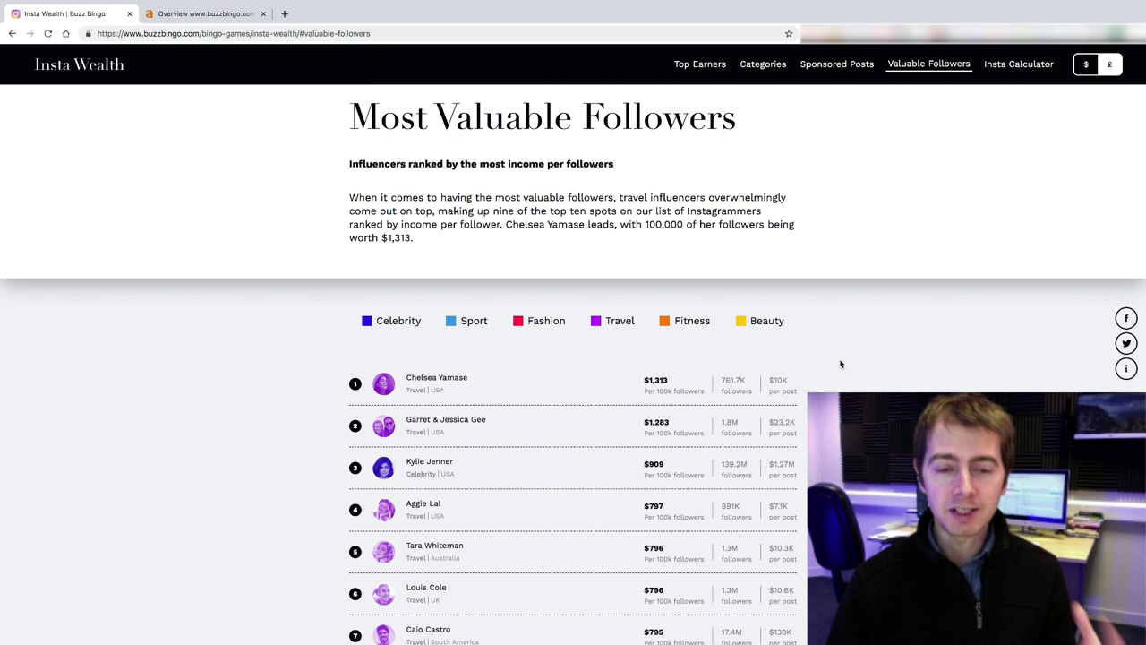
scroll(down, 3)
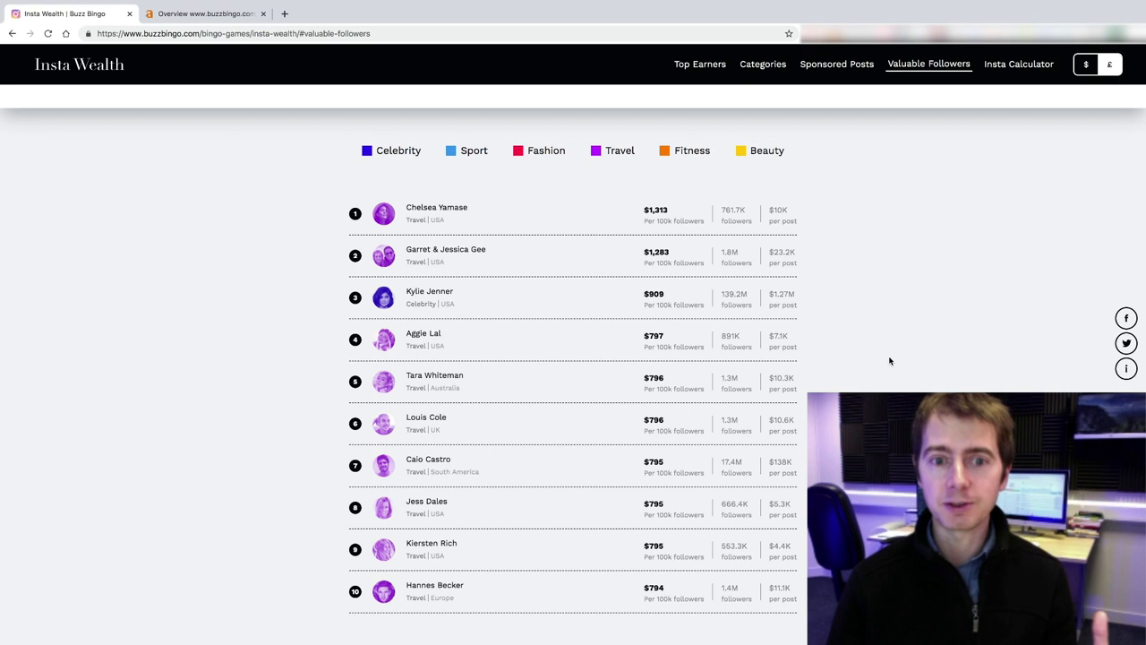
scroll(down, 3)
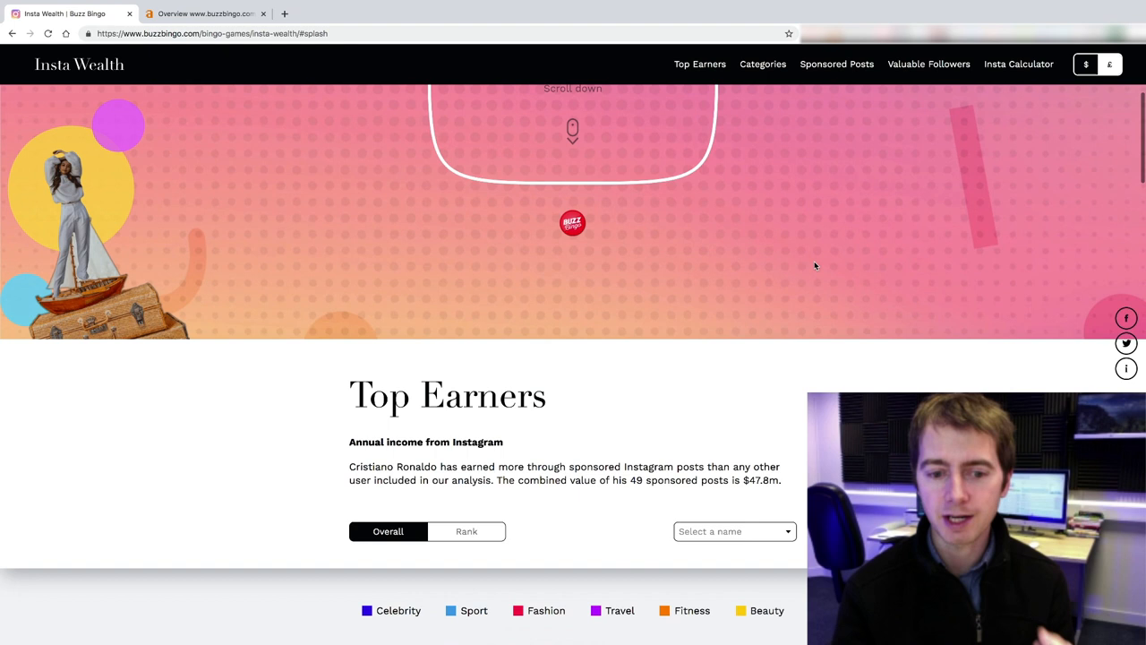
scroll(down, 3)
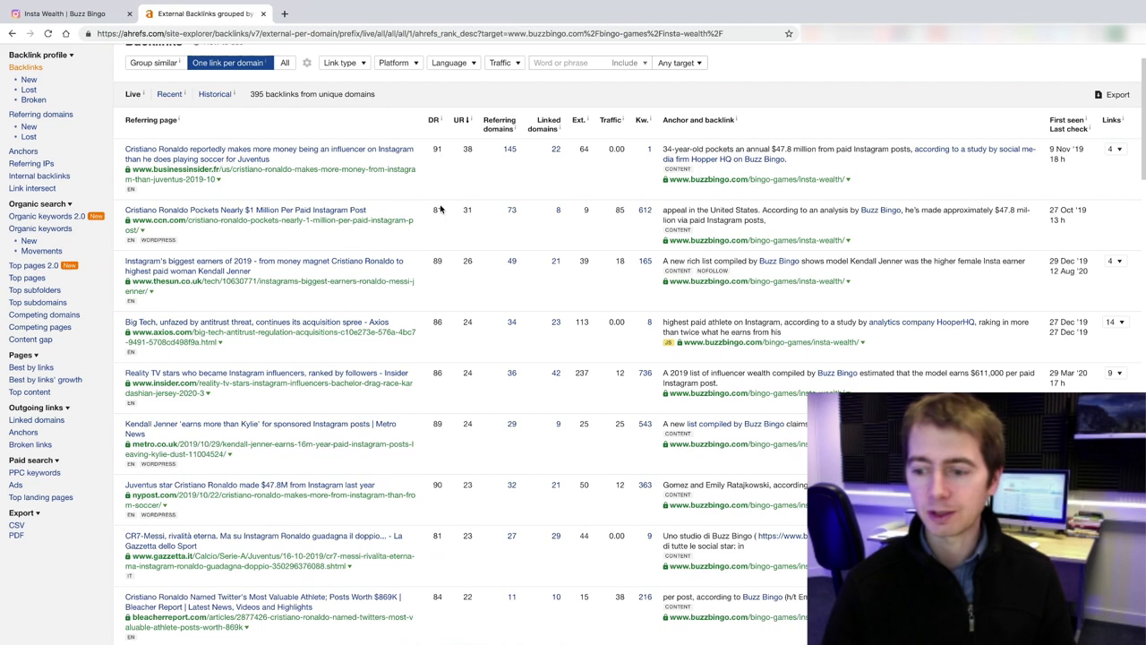
Scroll the referring domains list for Buzz Bingo's Insta Wealth page before viewing its Oct 2019 spike
scroll(down, 3)
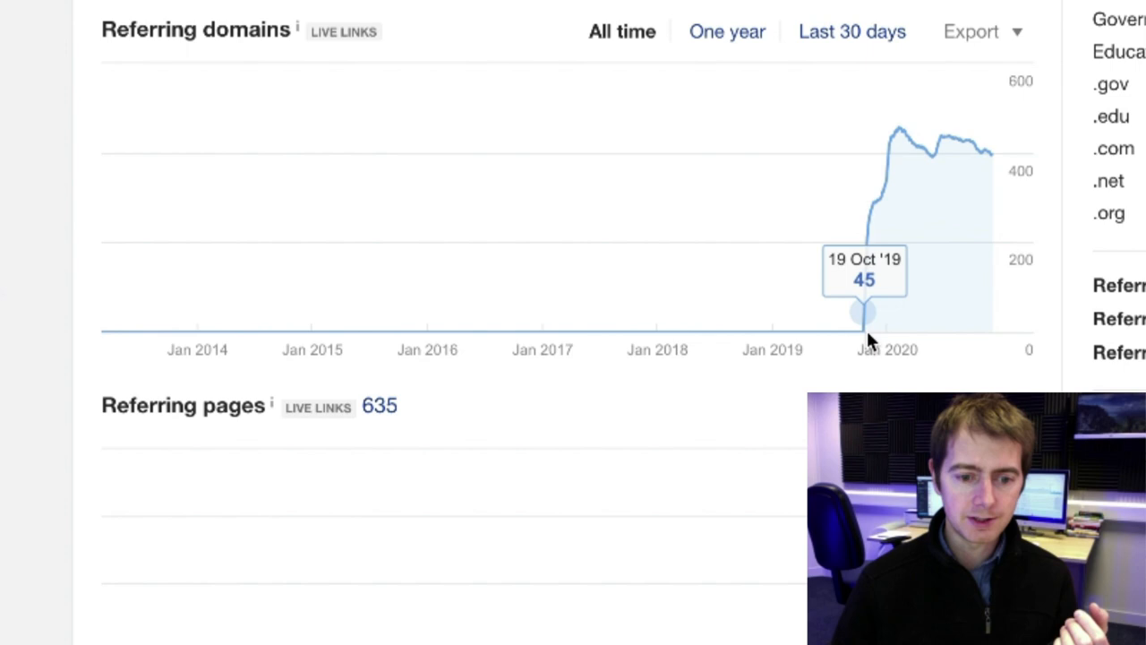
mouse_move(874, 272)
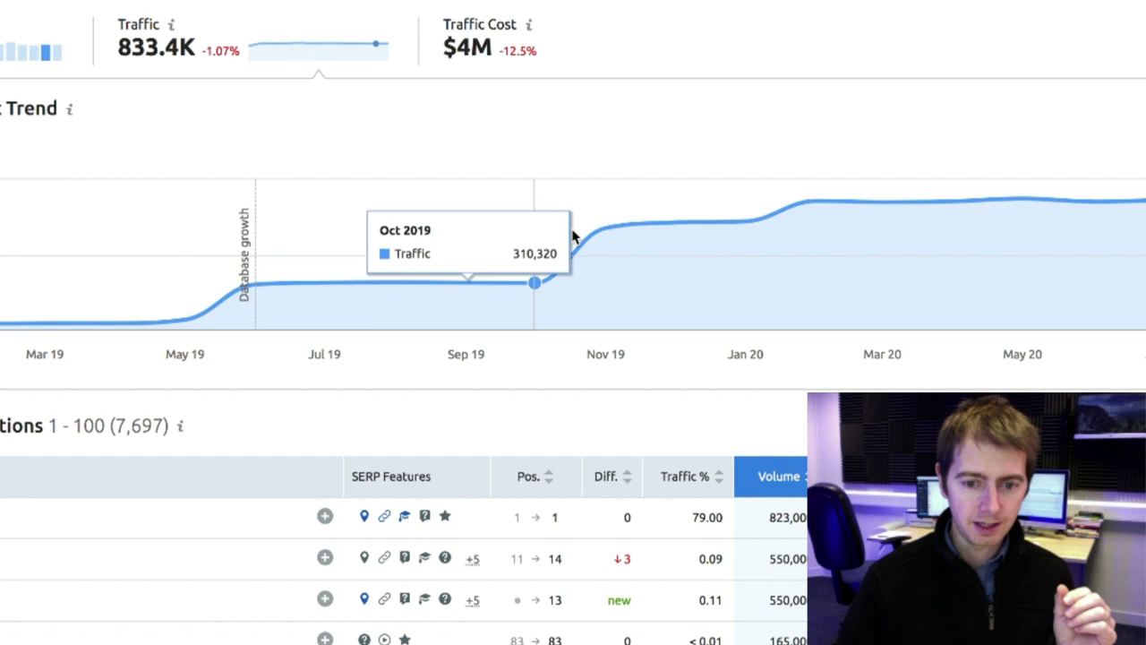
mouse_move(606, 223)
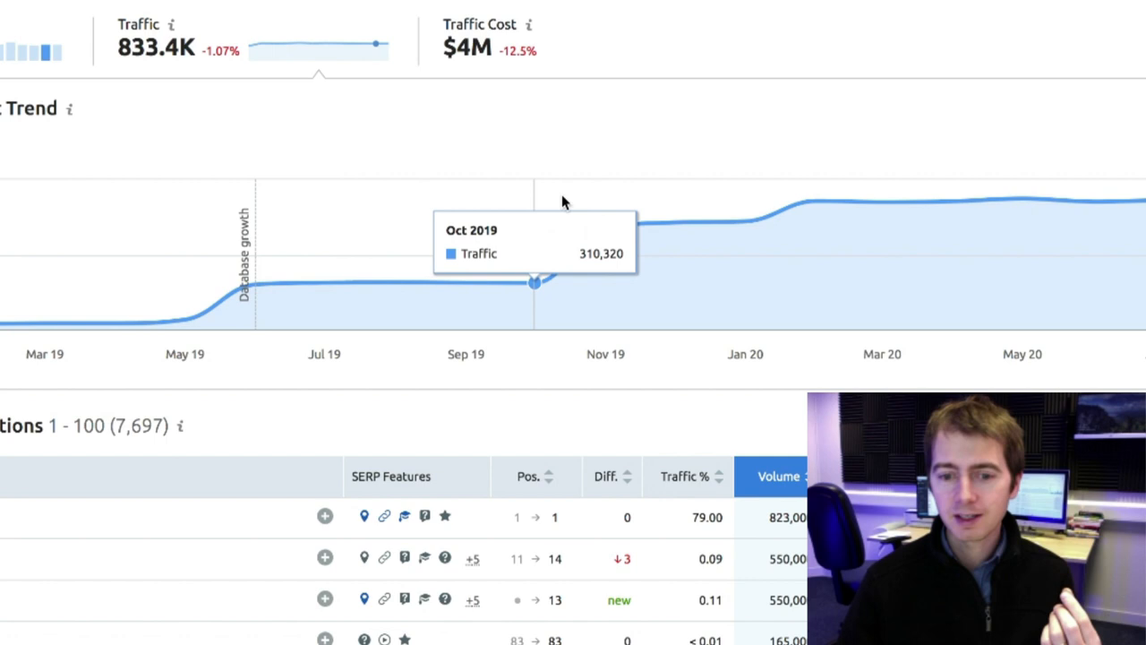
mouse_move(564, 201)
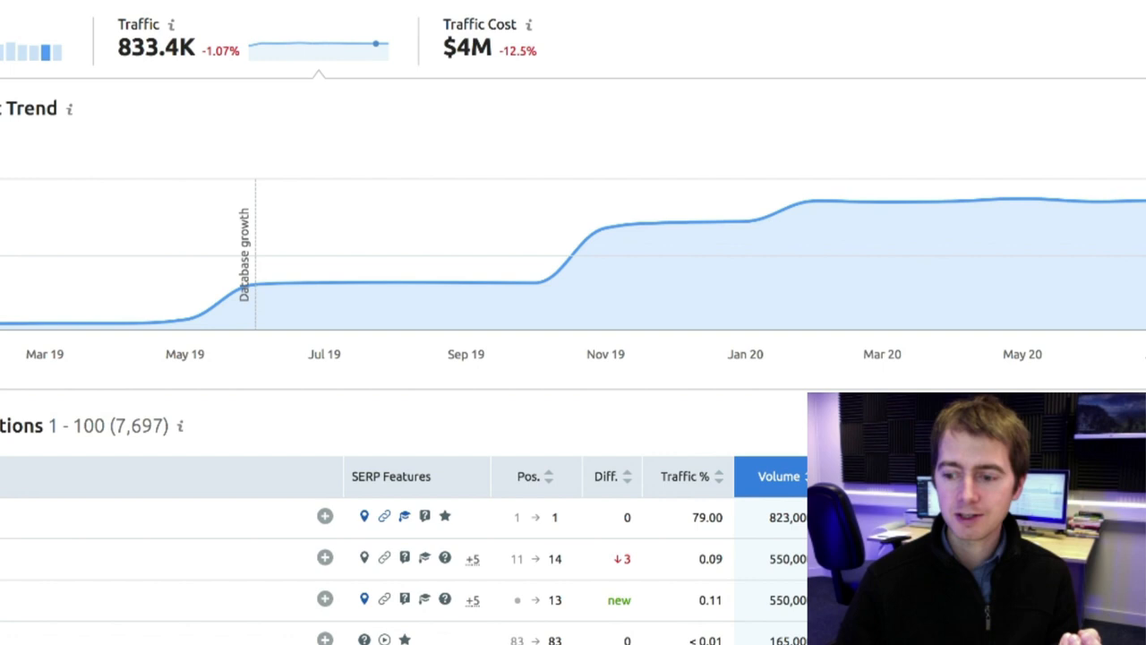
mouse_move(385, 284)
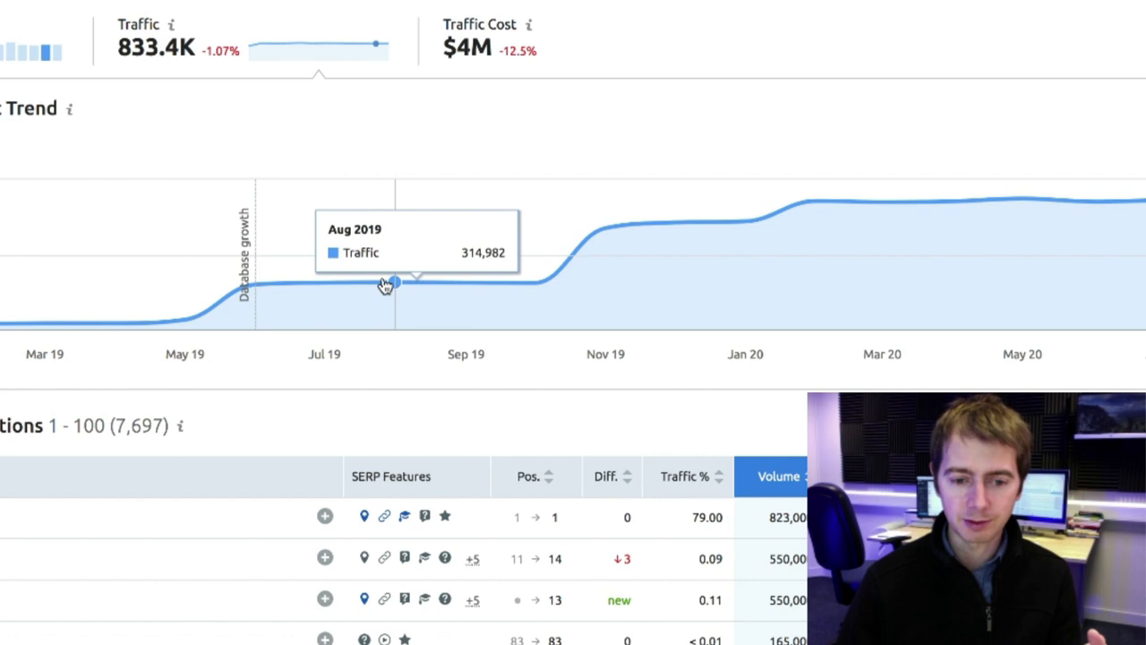
mouse_move(420, 290)
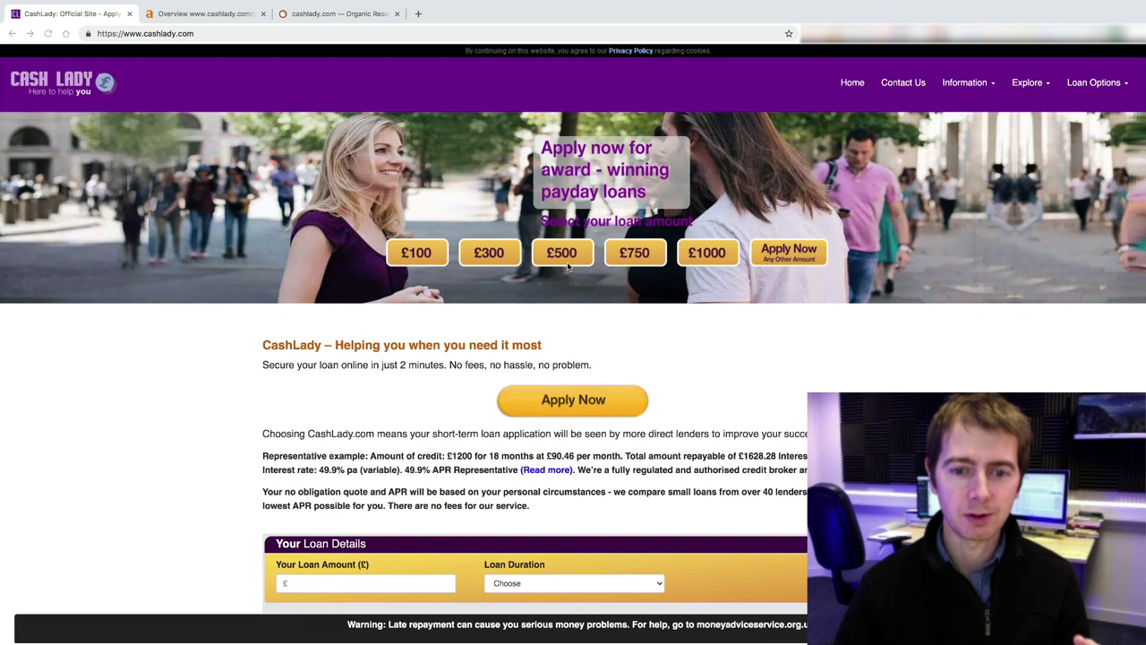
mouse_move(818, 354)
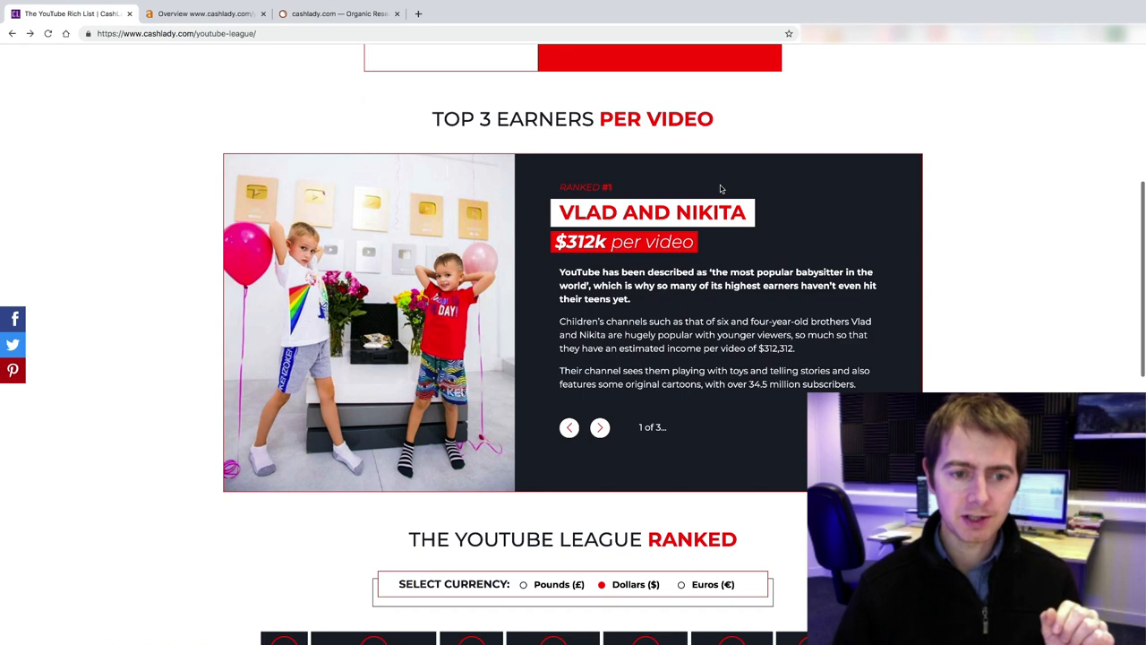
Scroll the CashLady YouTube League page through its top-earners ranking table to the Methodology section
scroll(down, 3)
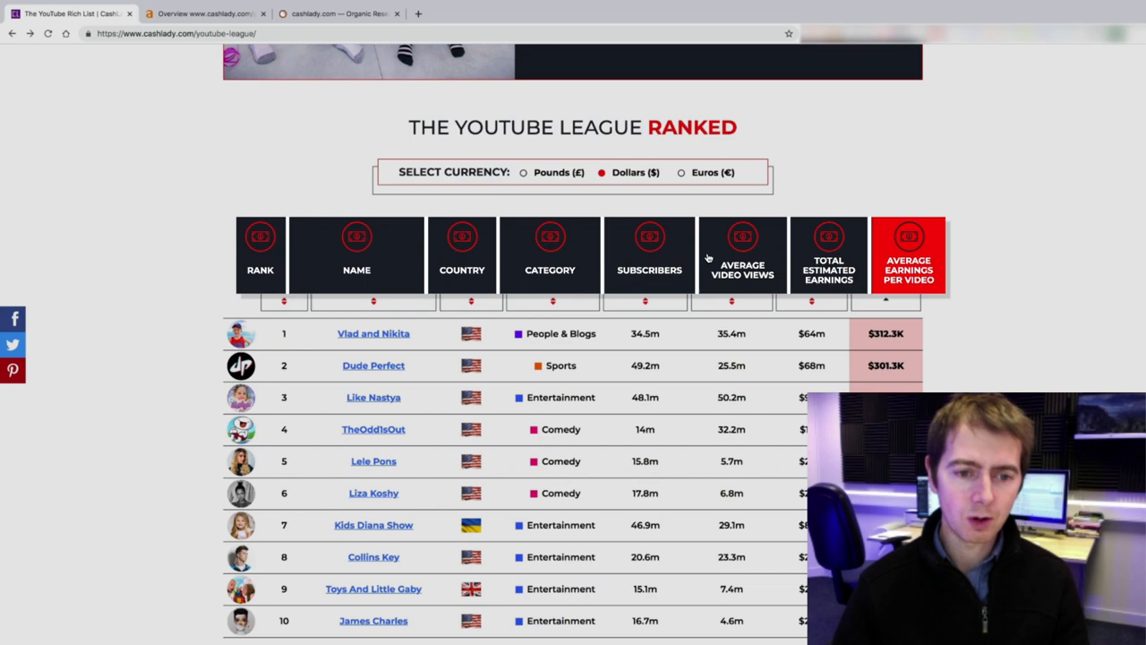
scroll(up, 3)
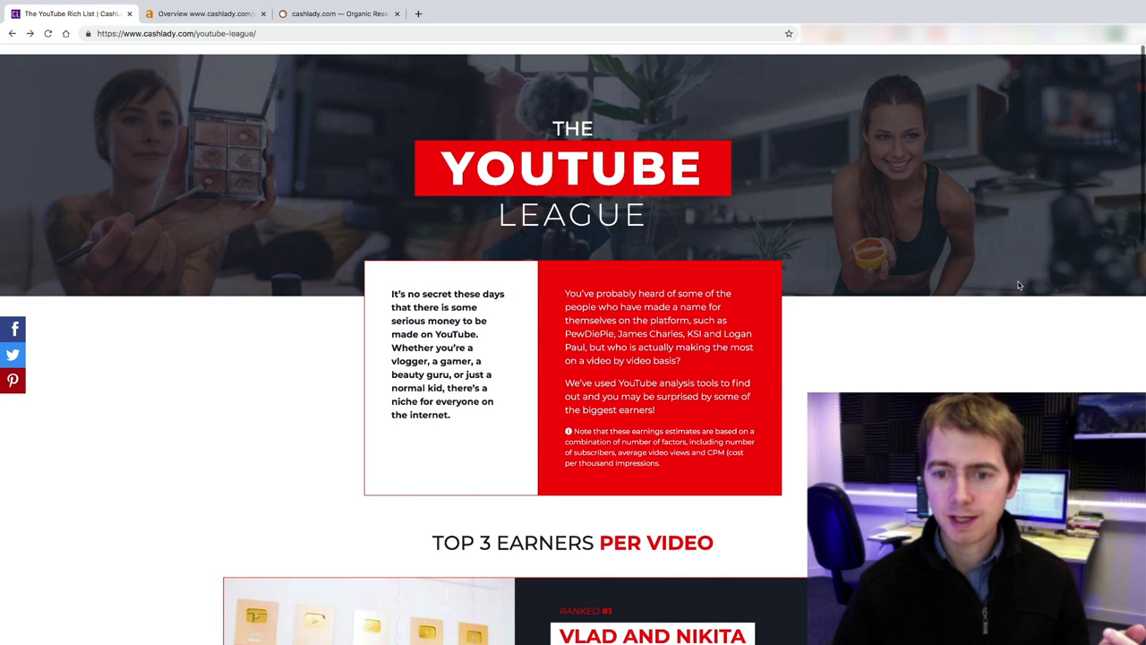
scroll(down, 3)
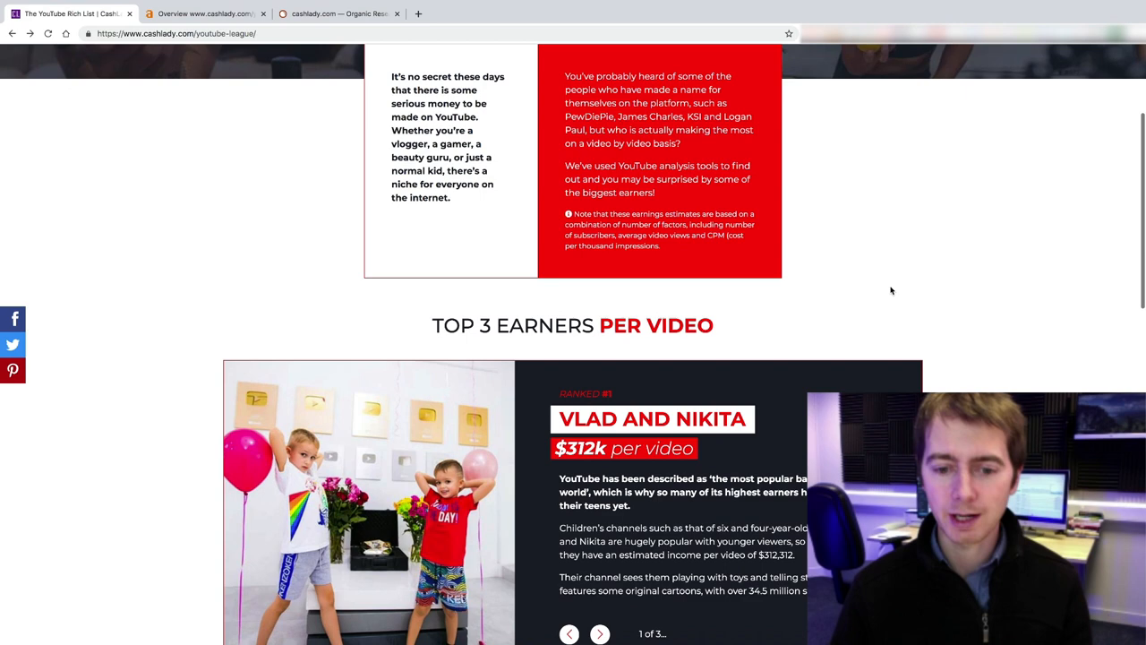
scroll(down, 3)
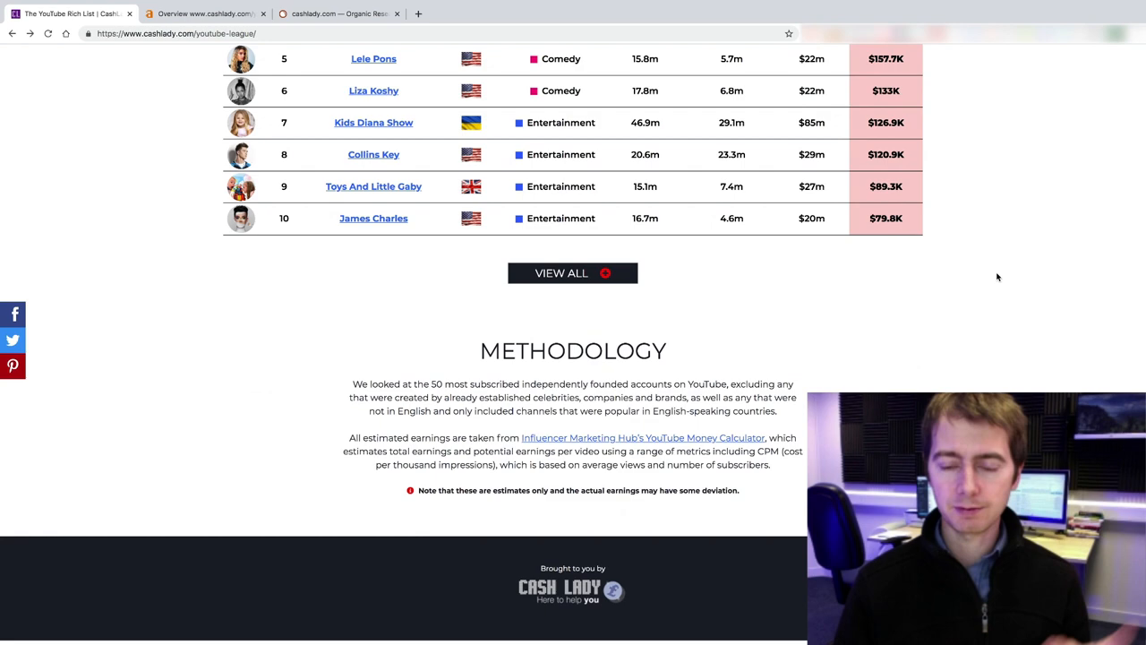
scroll(up, 3)
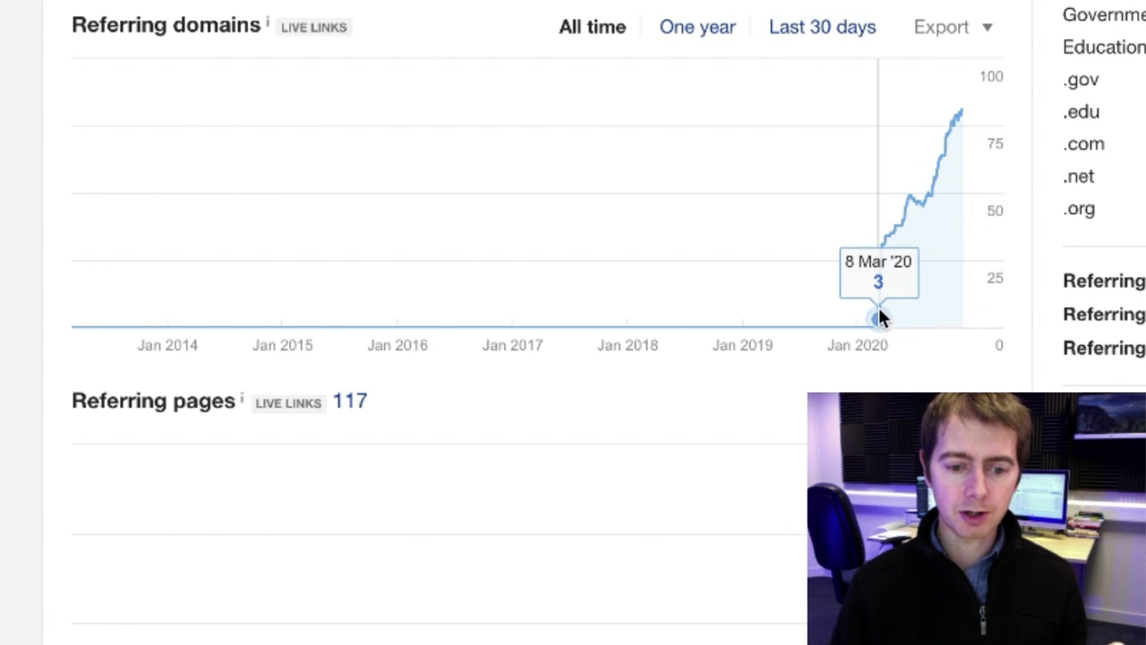
mouse_move(960, 111)
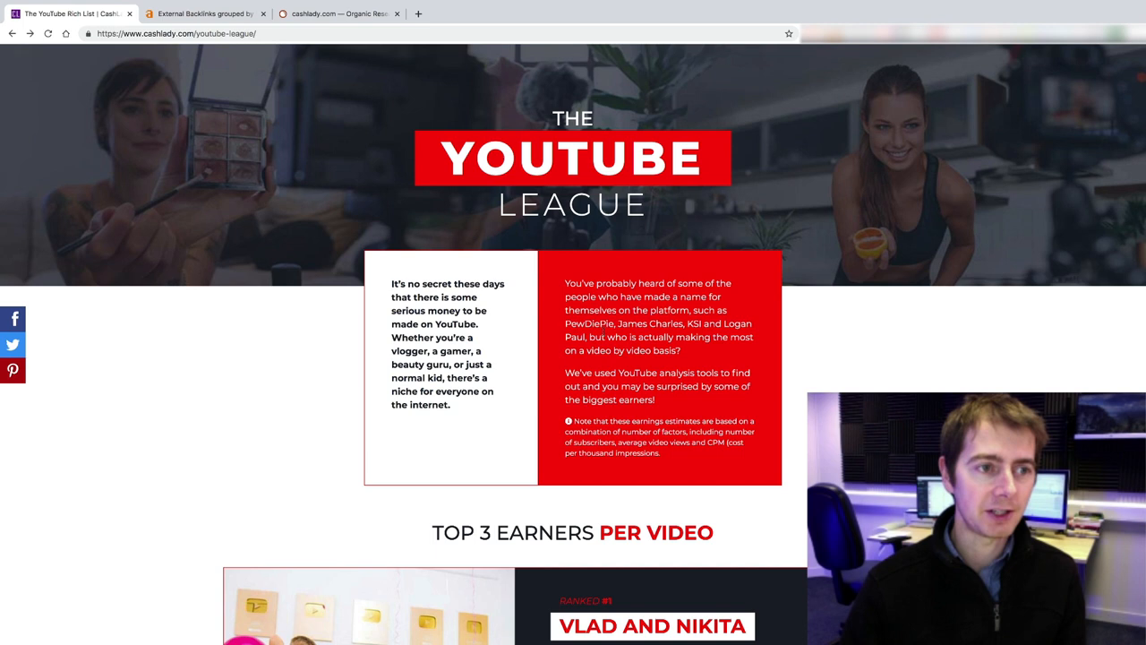
Show SEMrush Organic Research for cashlady.com, traffic rising from about 70.9K in Feb 2020 to 156.9K by May
click(206, 14)
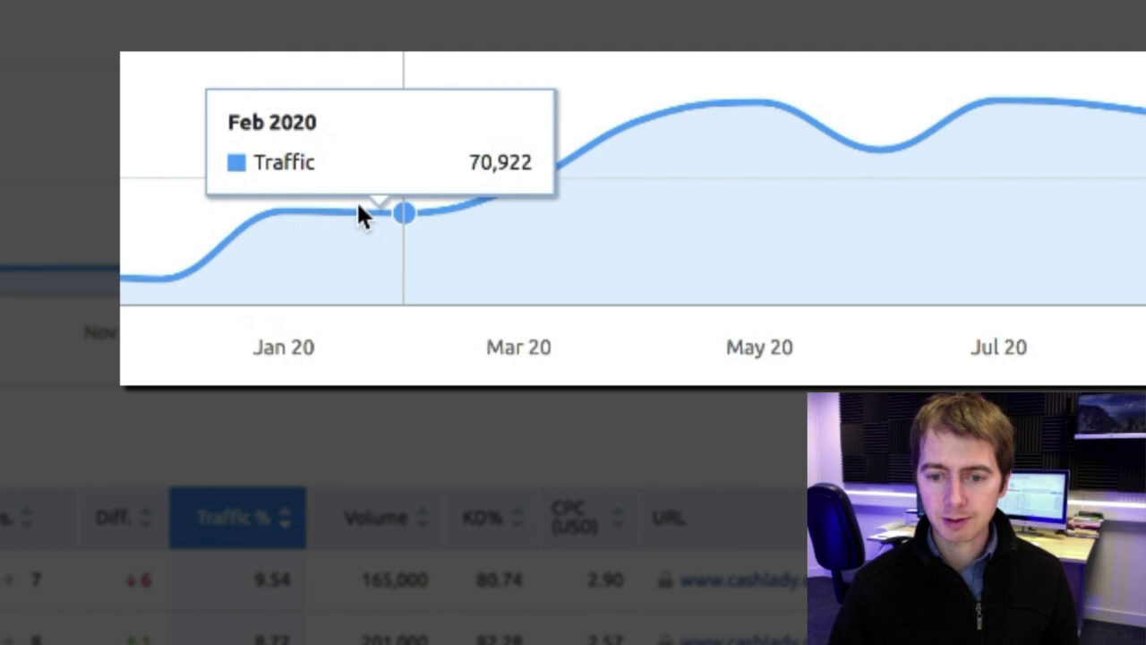
mouse_move(759, 102)
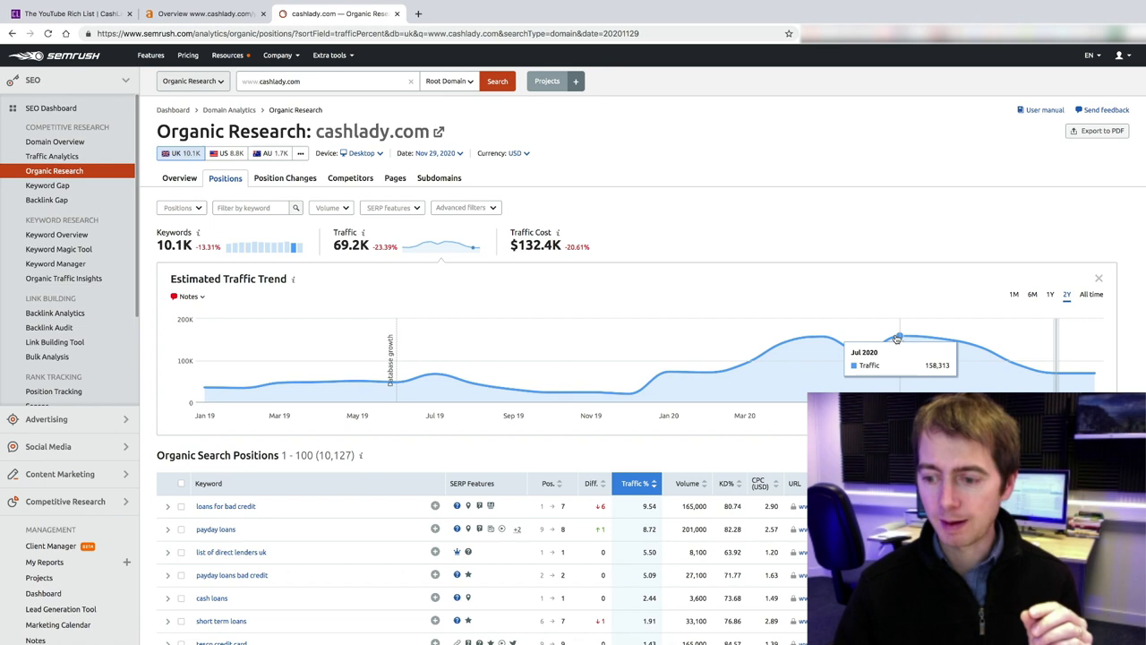
scroll(down, 3)
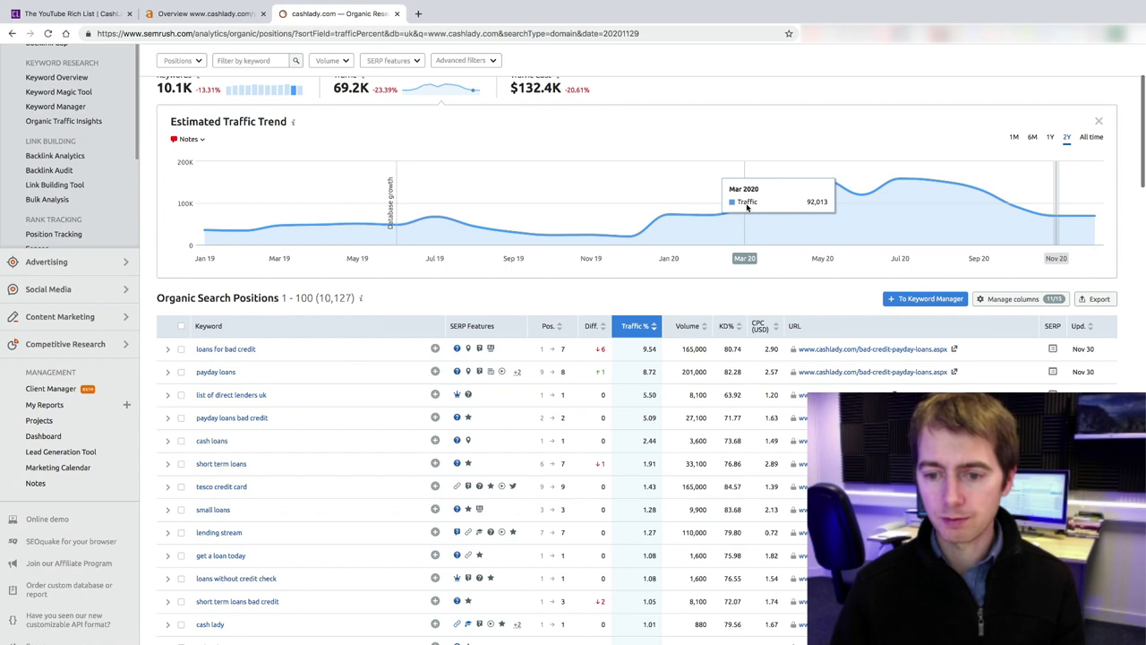
scroll(up, 3)
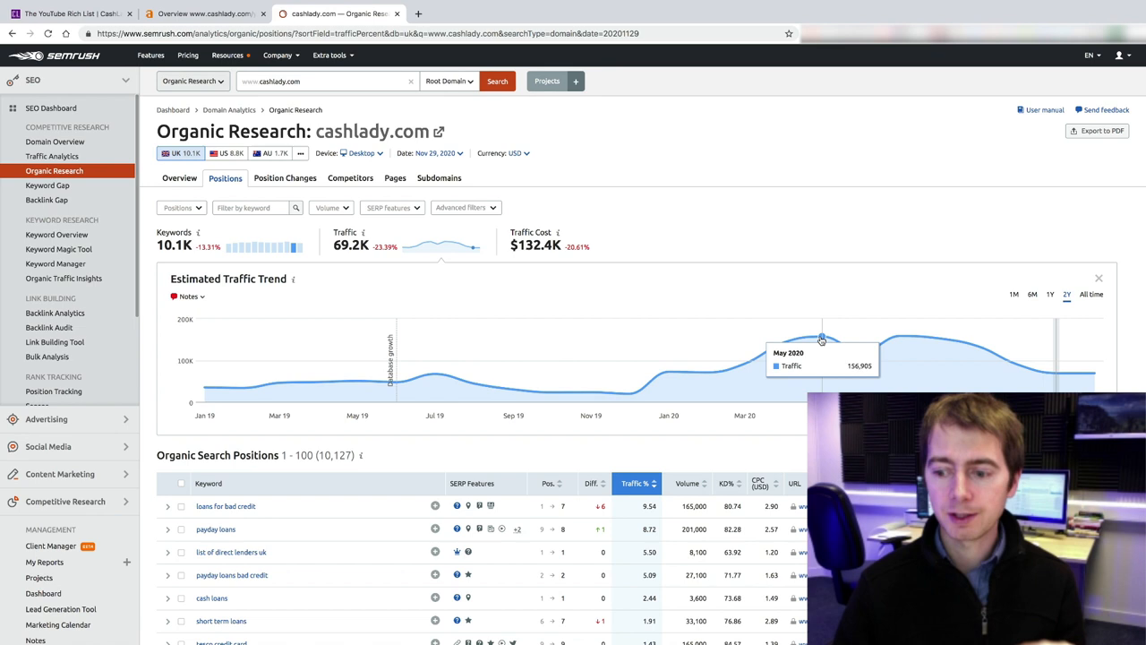
mouse_move(785, 344)
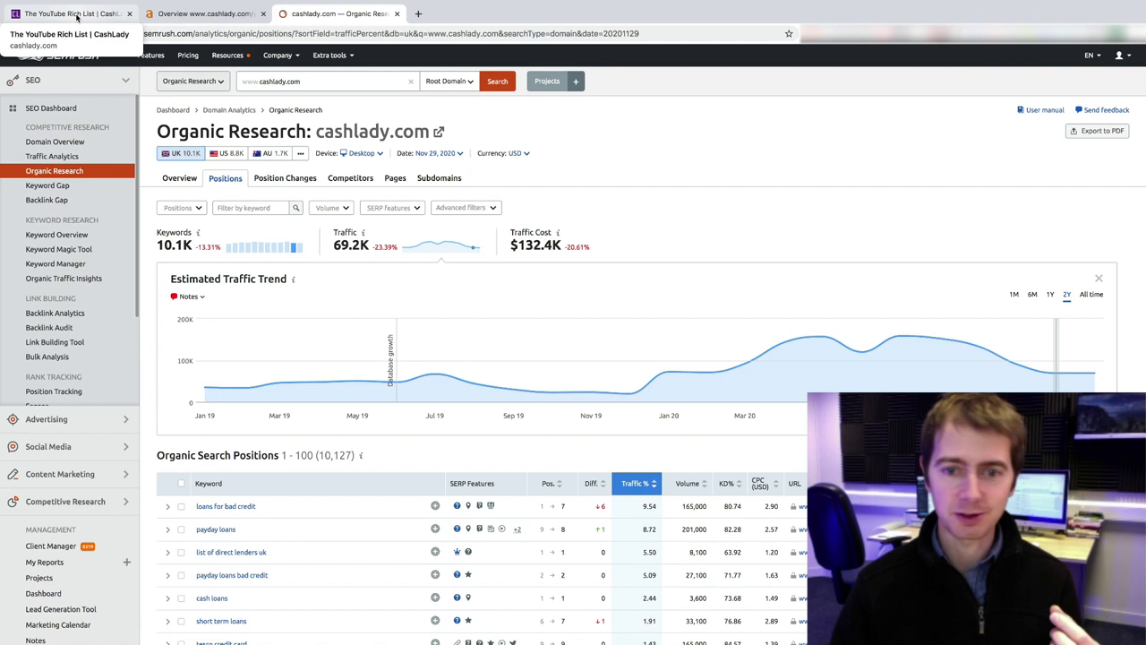
Check the Ahrefs overview (81 referring domains, 124 backlinks), the SEMrush report, then return to the YouTube League page
click(200, 15)
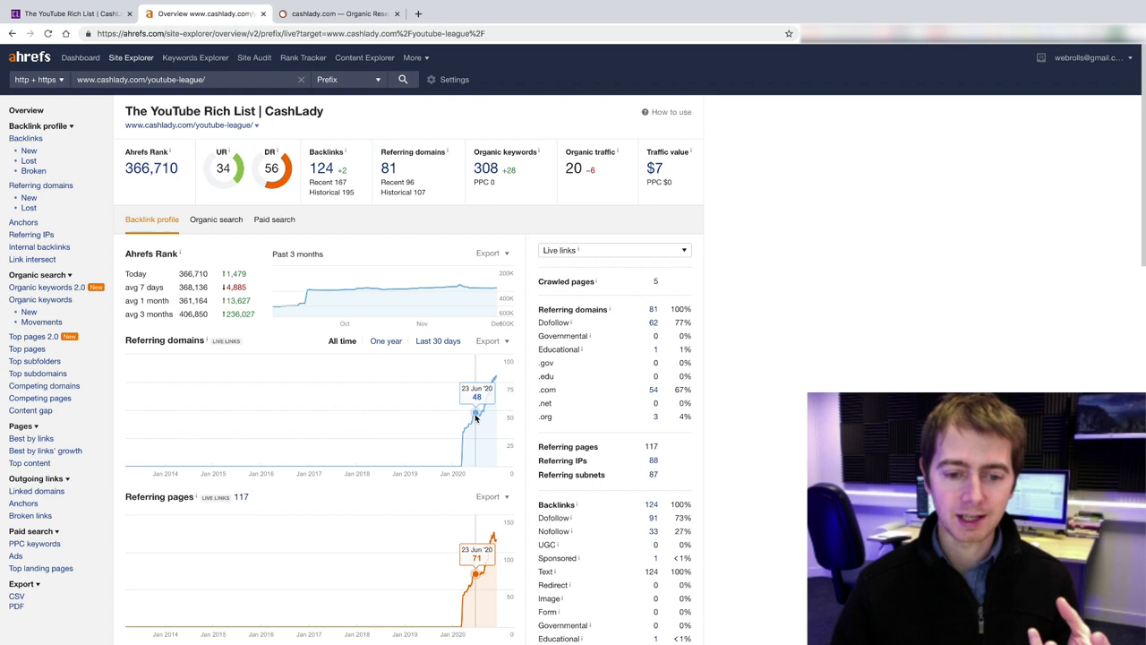
click(337, 14)
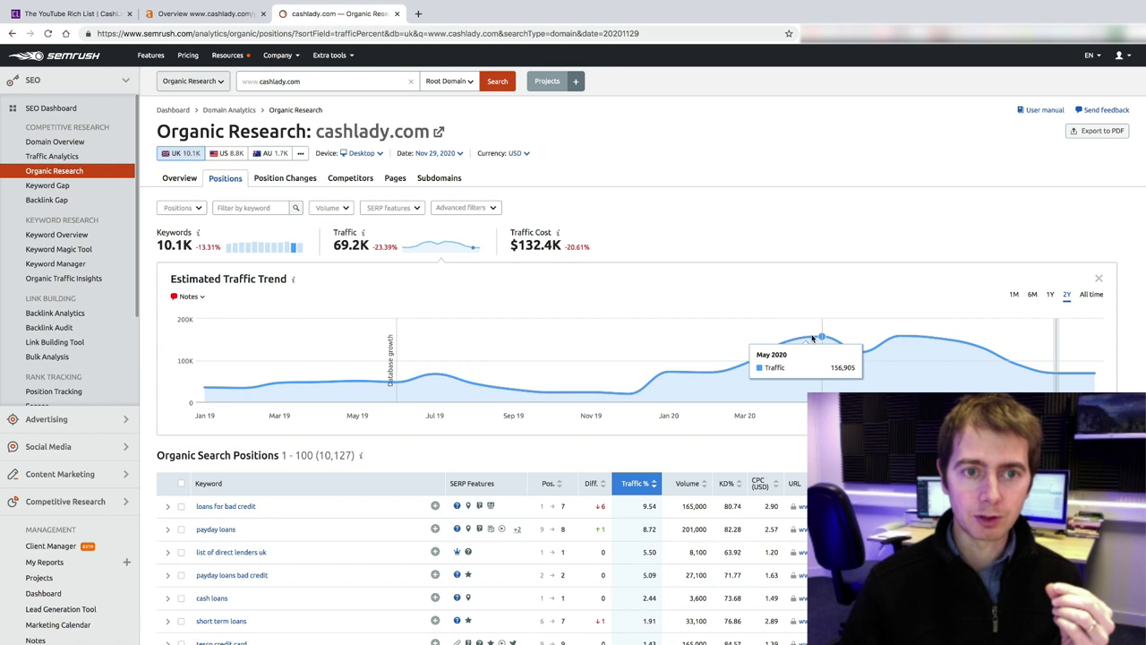
mouse_move(831, 240)
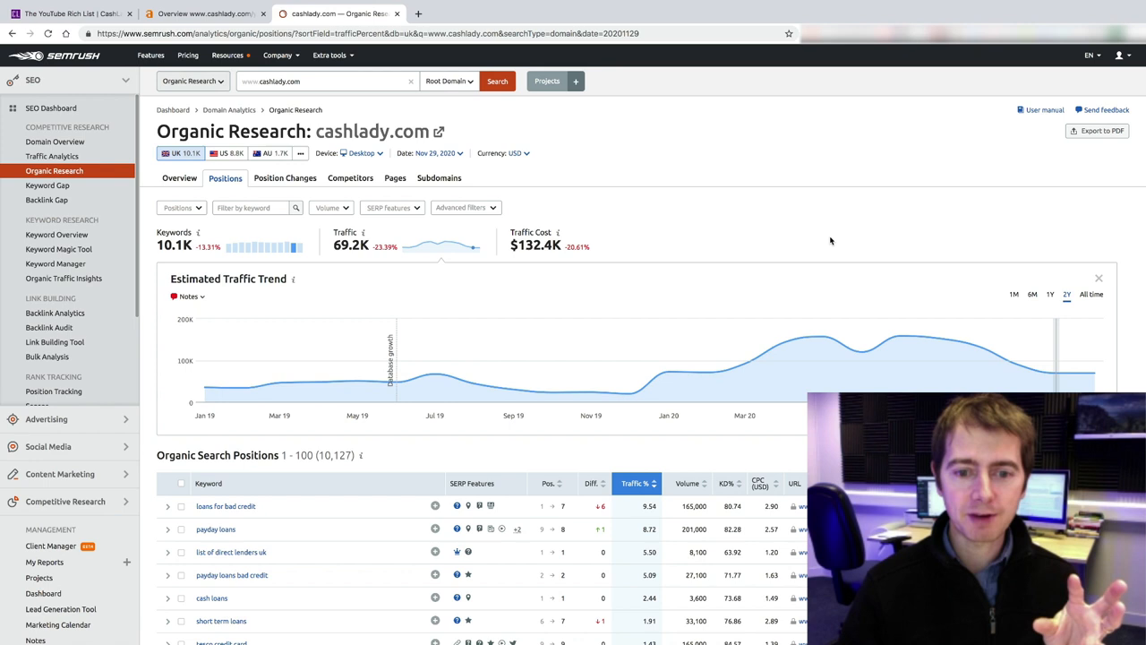
click(71, 15)
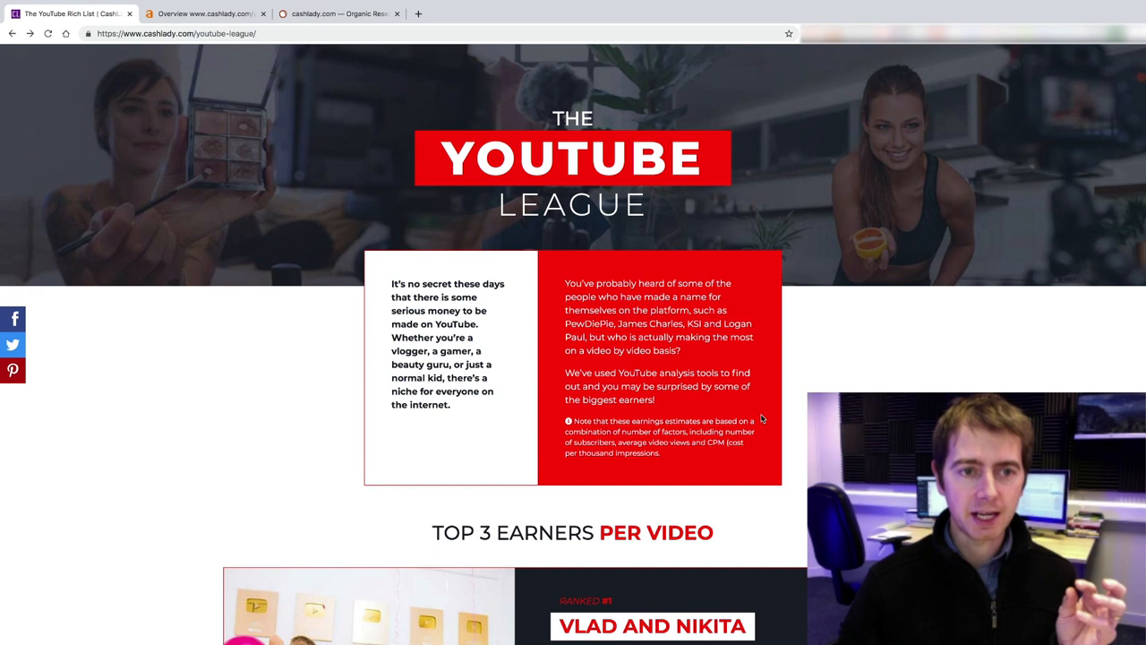
mouse_move(339, 14)
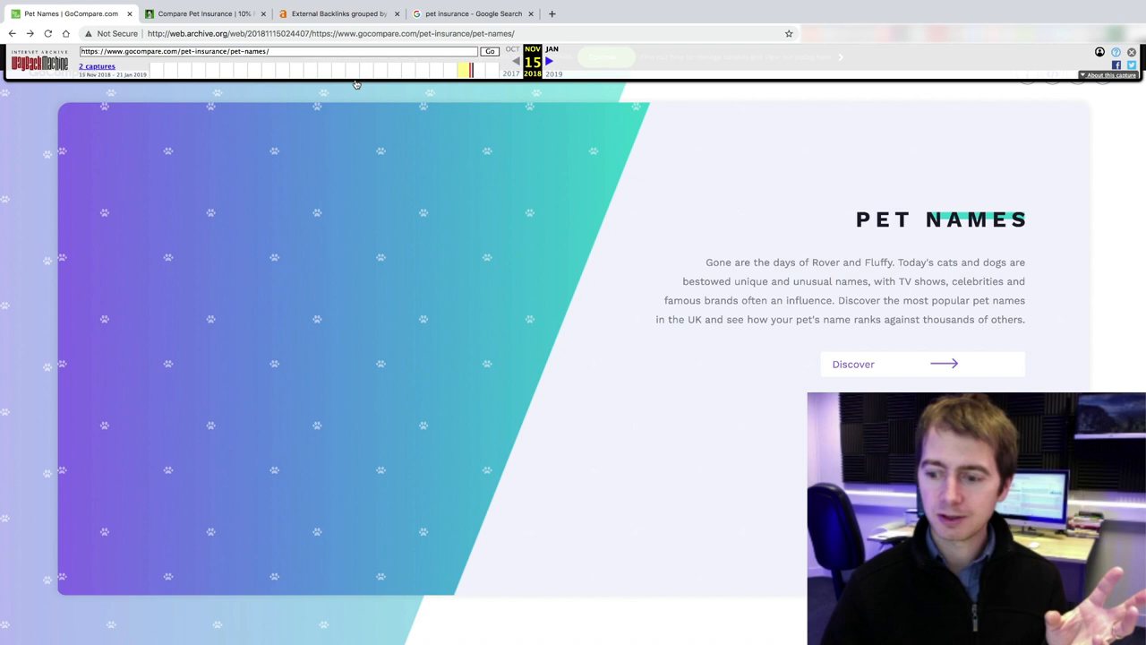
Switch to GoCompare's live pet insurance page, then to Google's 'pet insurance' results showing its listing
click(206, 15)
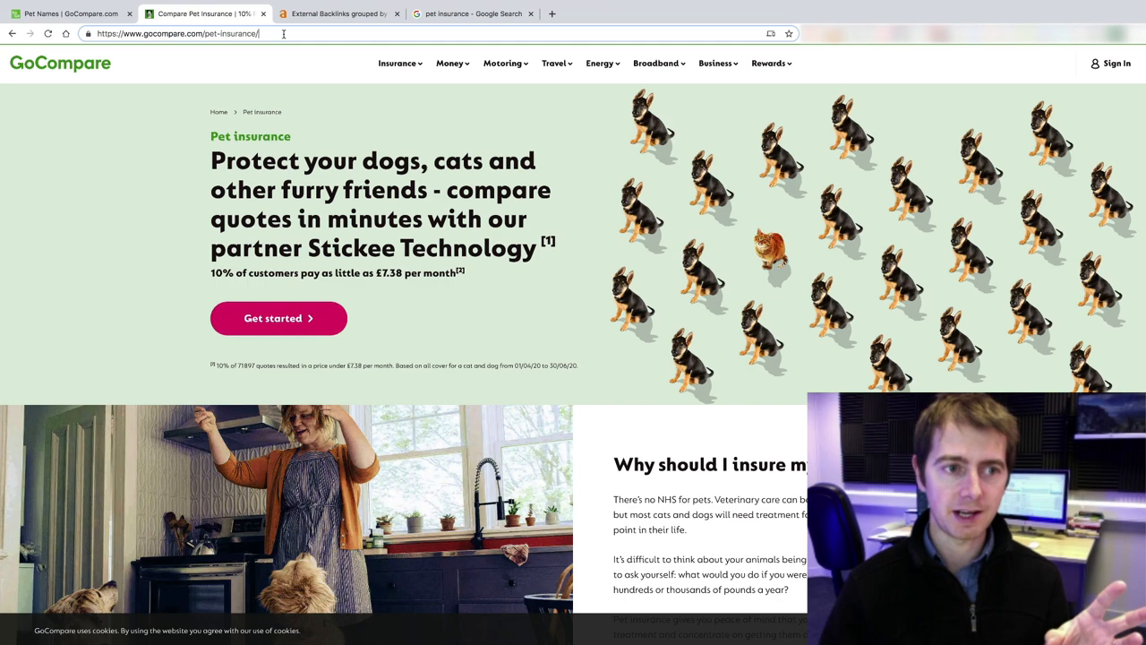
click(473, 15)
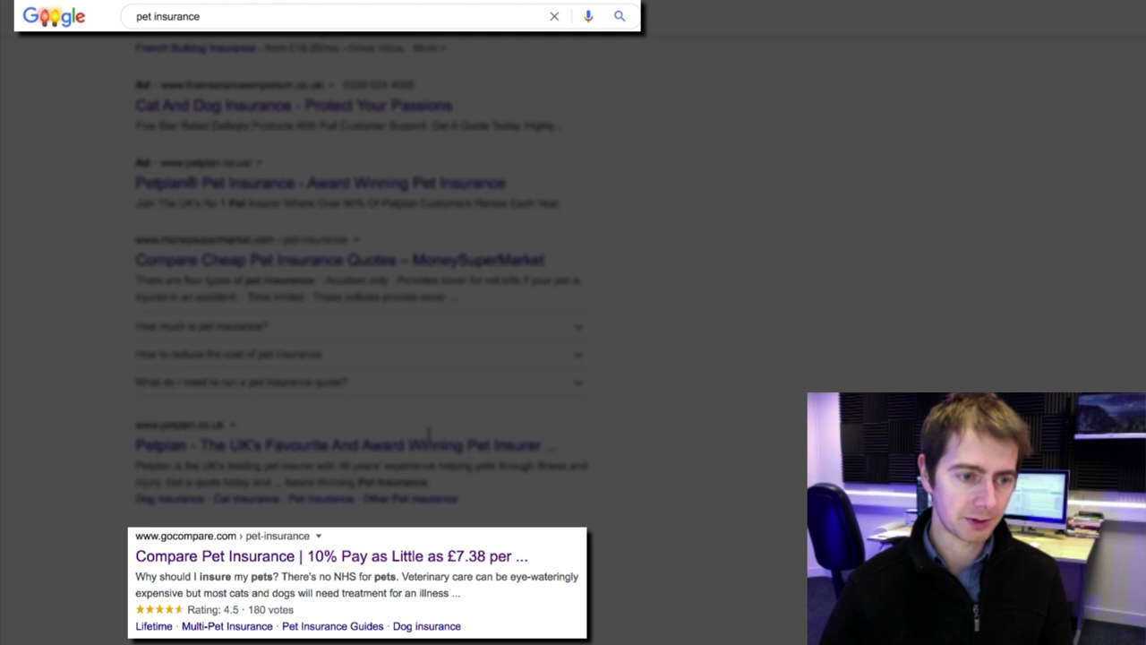